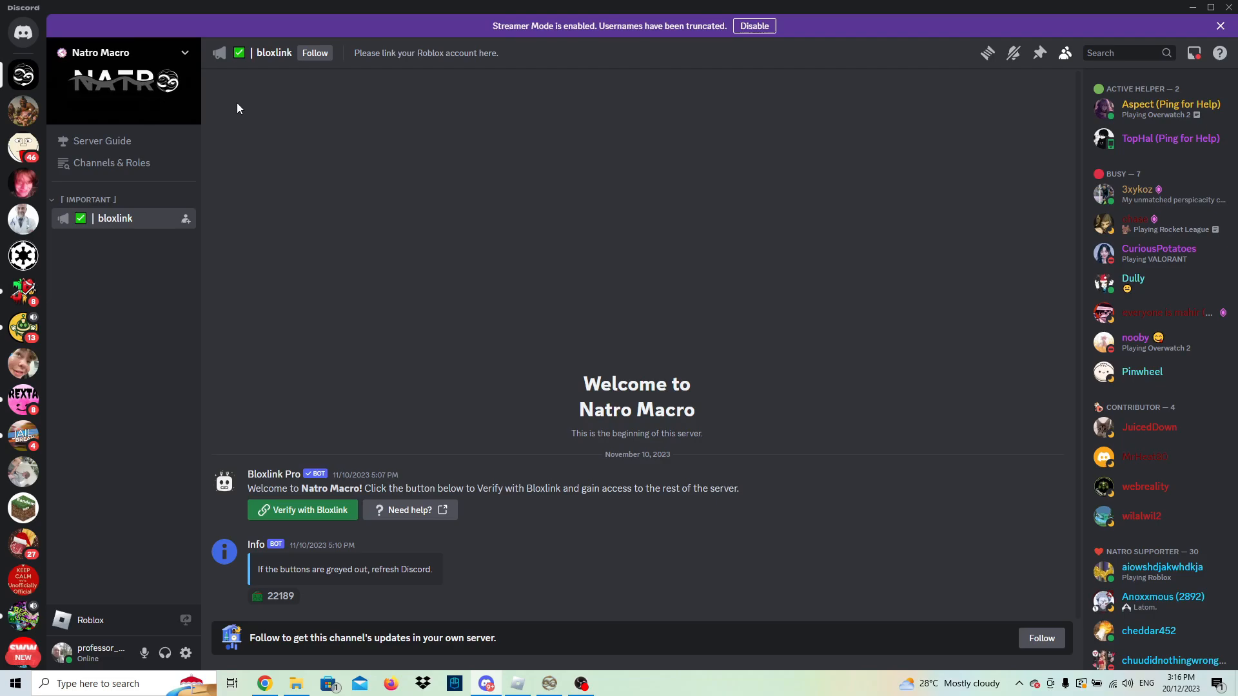
mouse_move(294, 522)
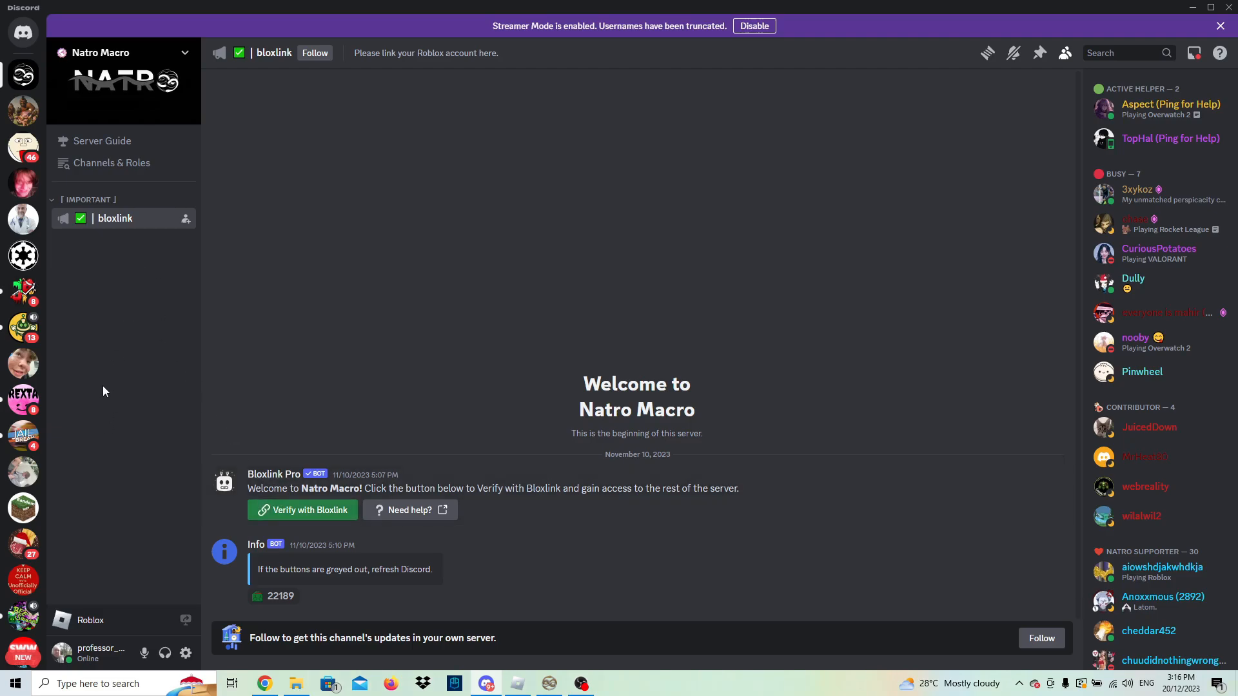
mouse_move(122, 432)
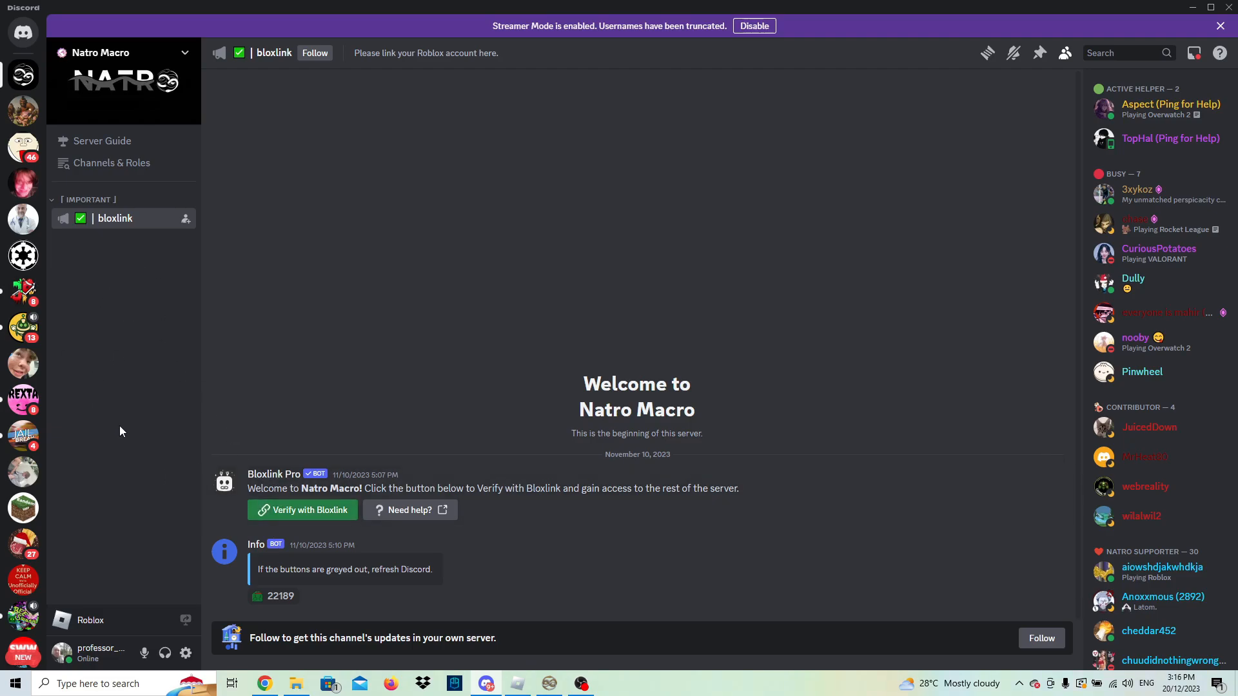
mouse_move(359, 479)
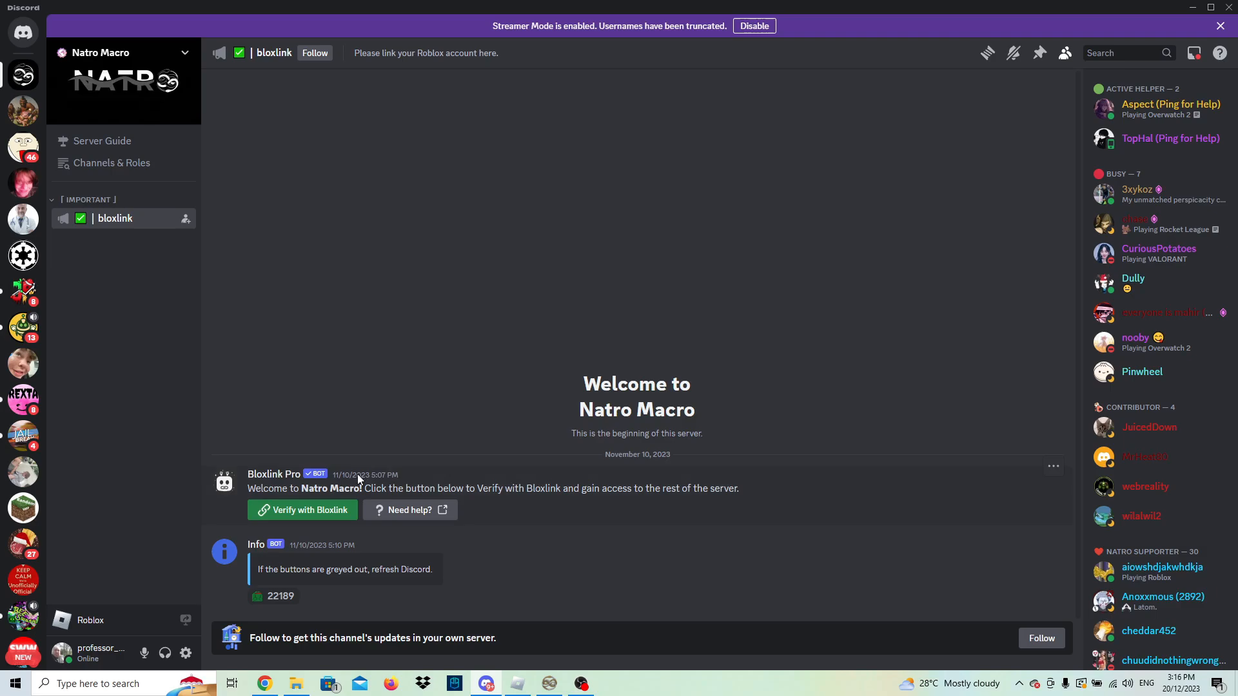
mouse_move(352, 493)
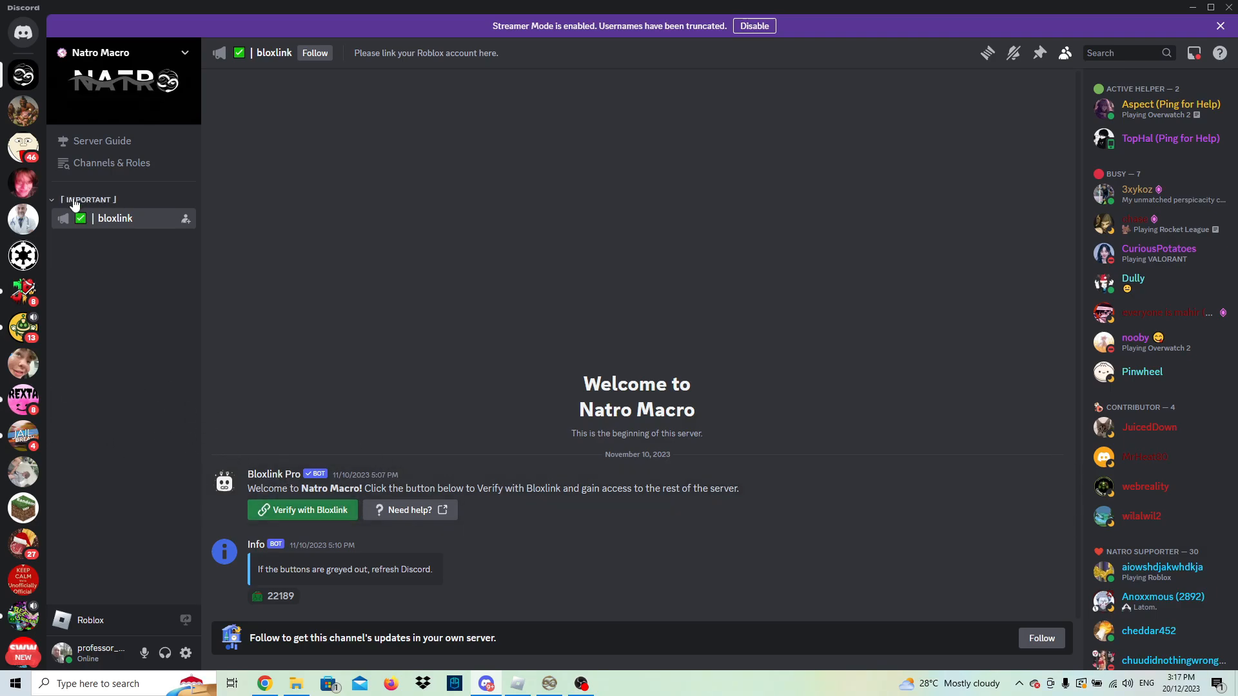
mouse_move(472, 587)
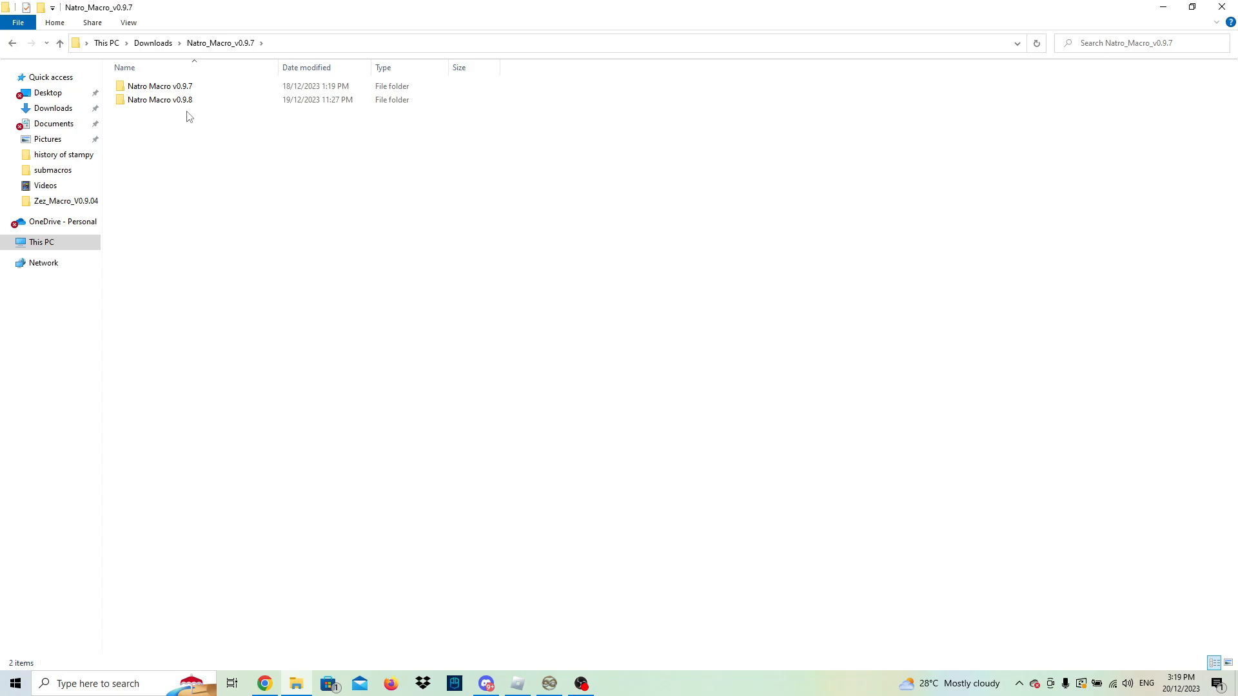
Step: Run Natro Macro v0.9.7 from the Downloads macro folder so its window opens
click(160, 85)
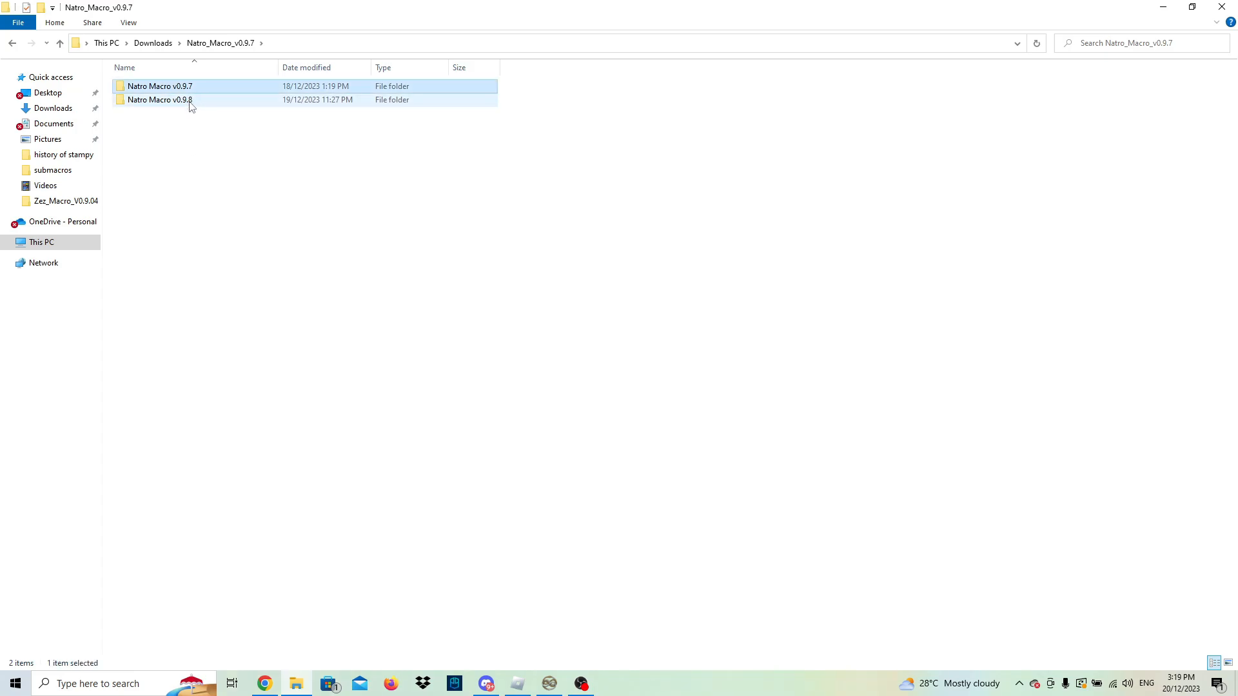
mouse_move(207, 110)
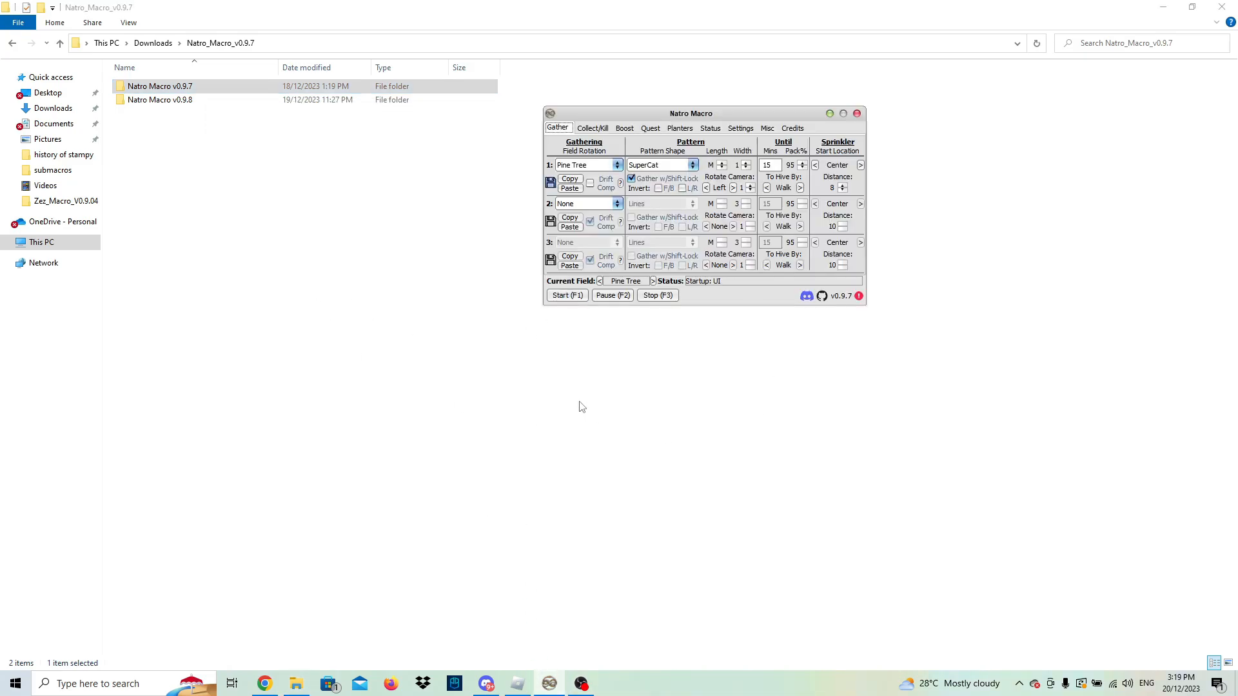
mouse_move(294, 175)
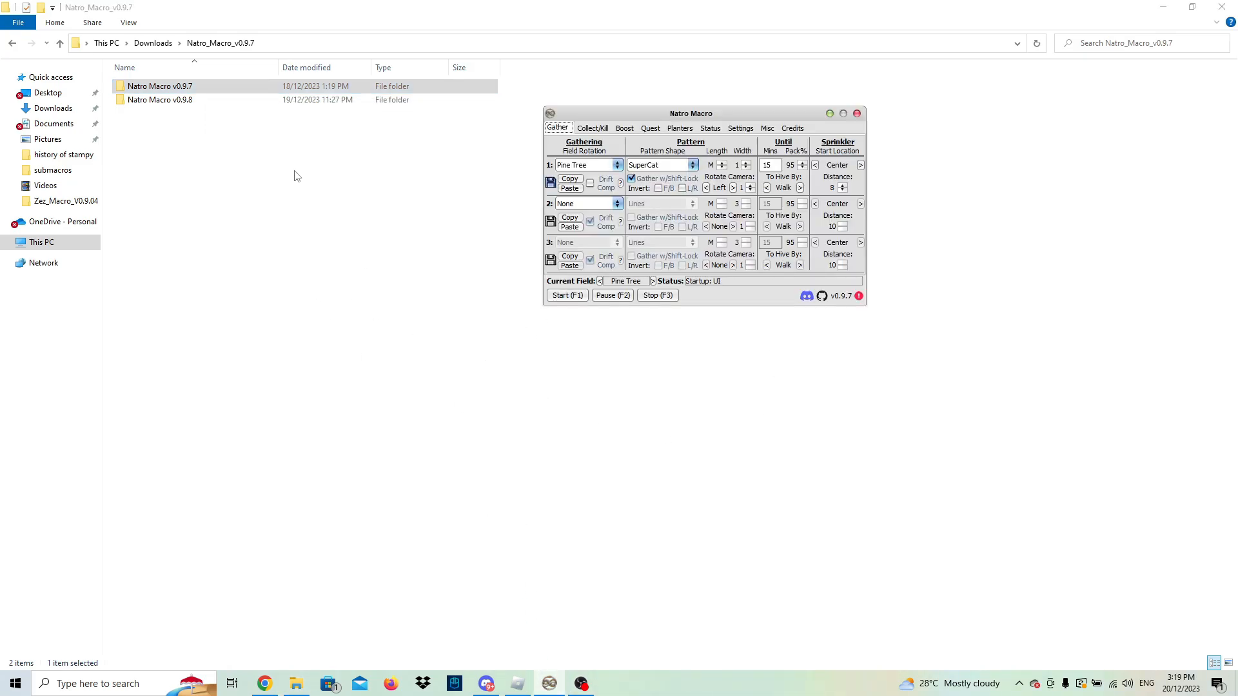
double_click(152, 85)
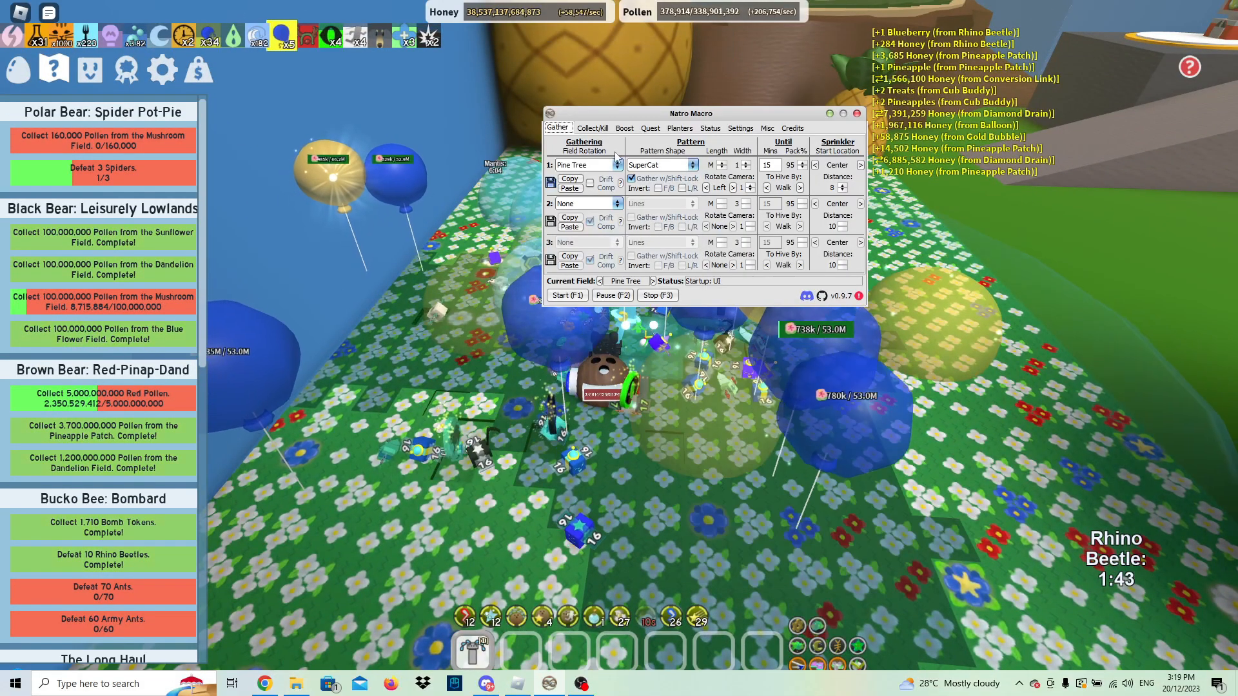
click(592, 128)
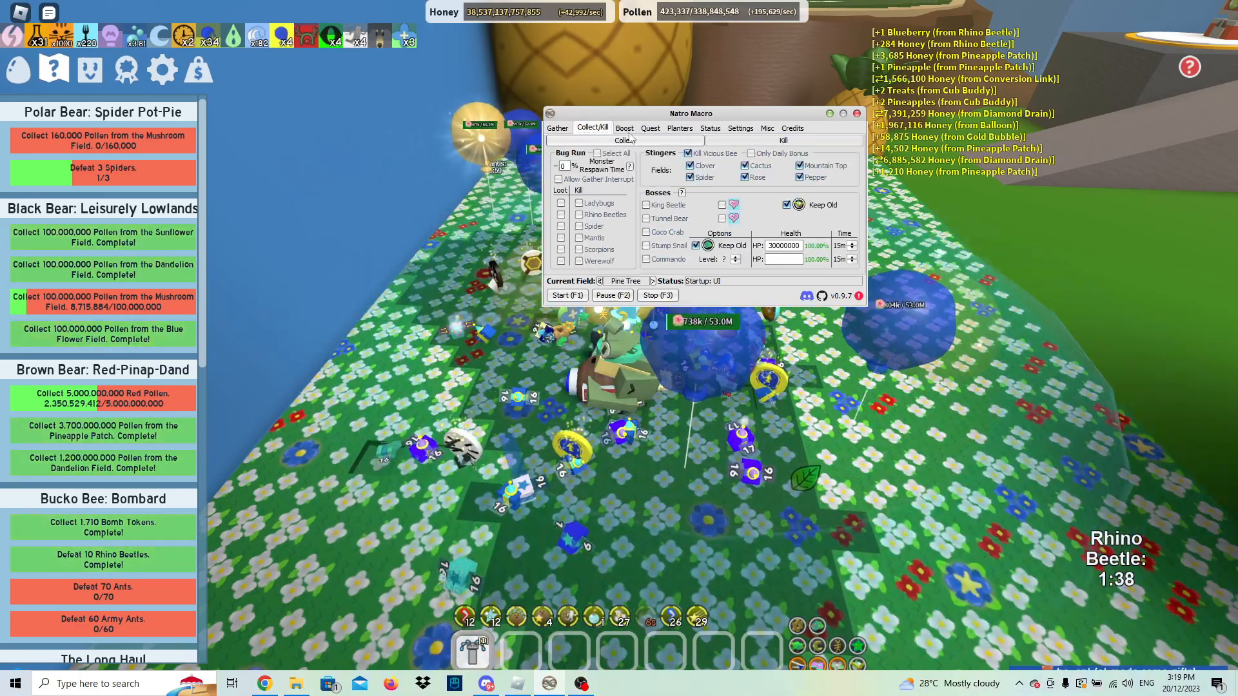
click(650, 127)
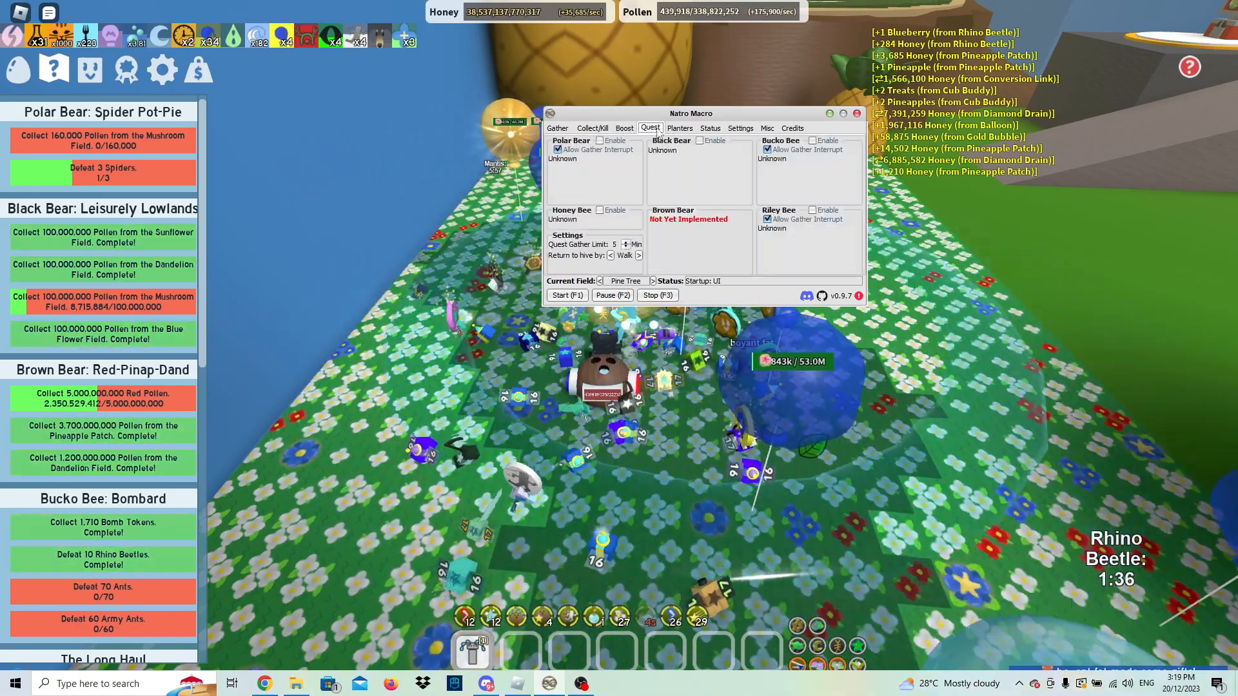
click(557, 128)
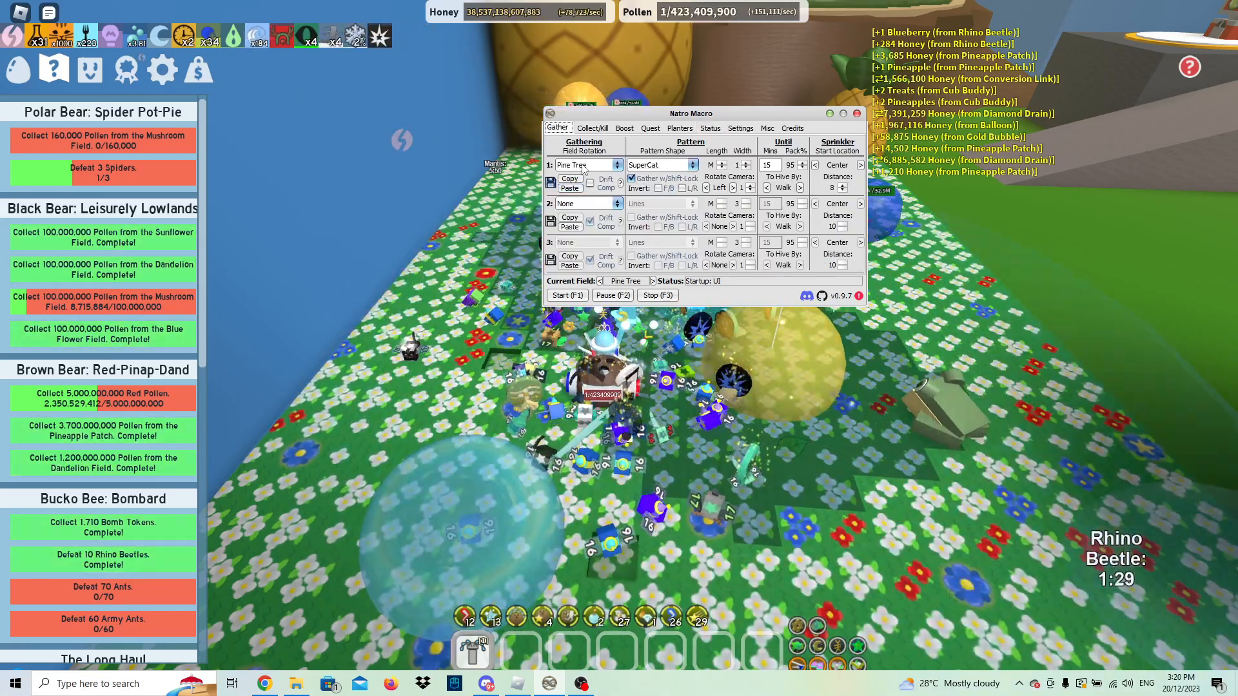
click(856, 113)
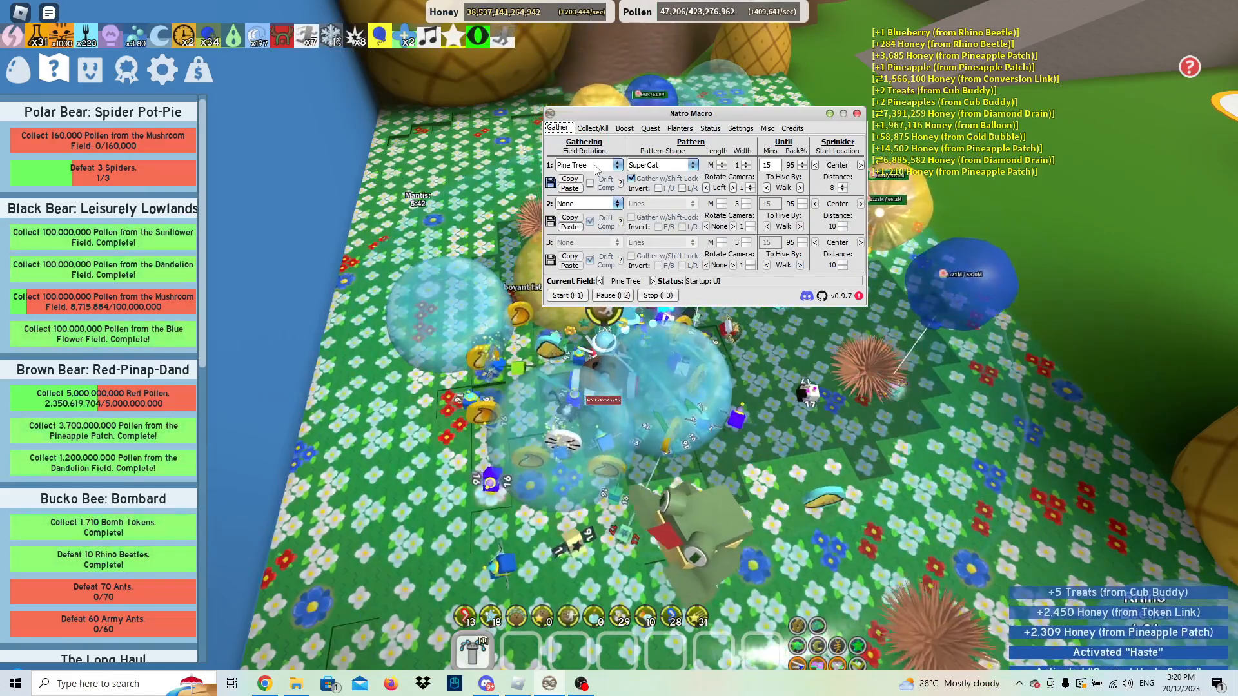
Step: Reselect Pine Tree as field one and try the SuperCat then e_lol gather patterns
click(615, 165)
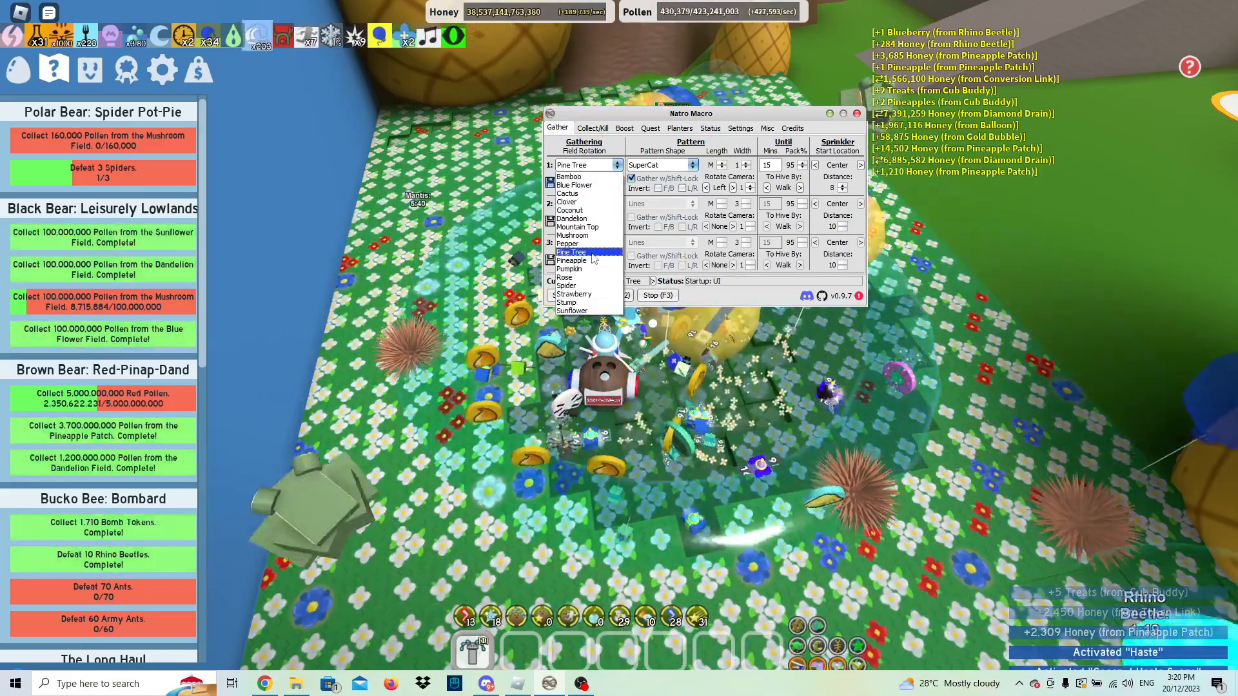
click(570, 252)
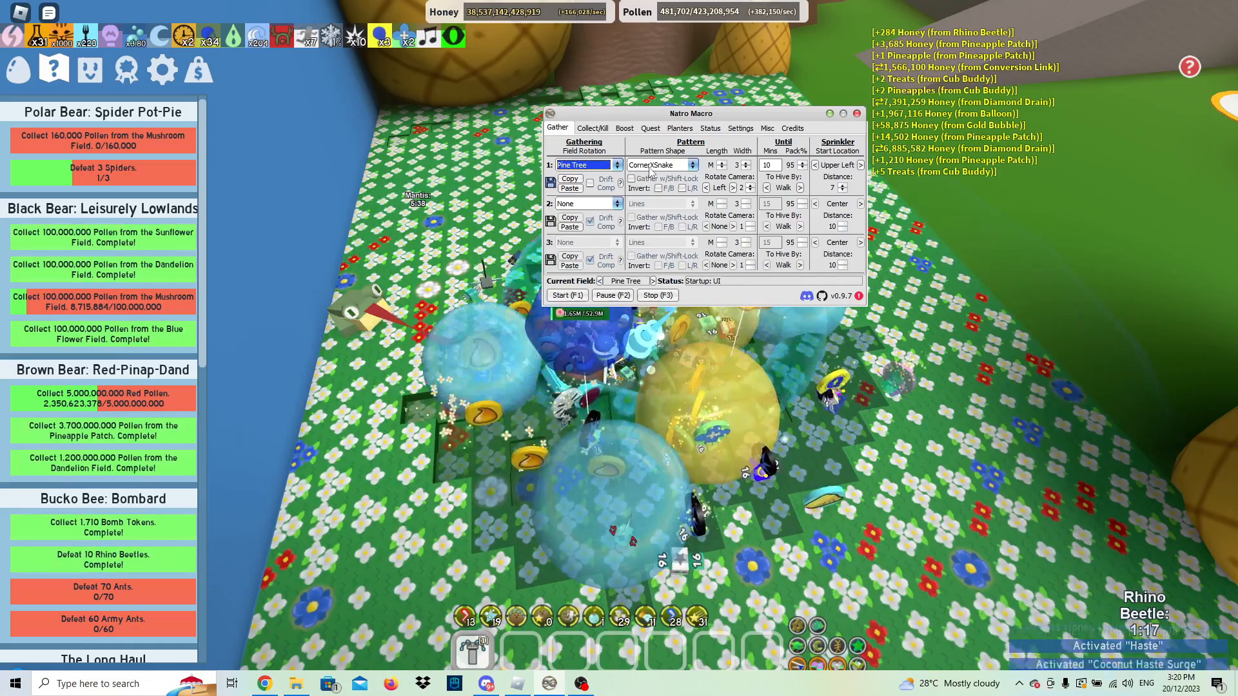
click(691, 165)
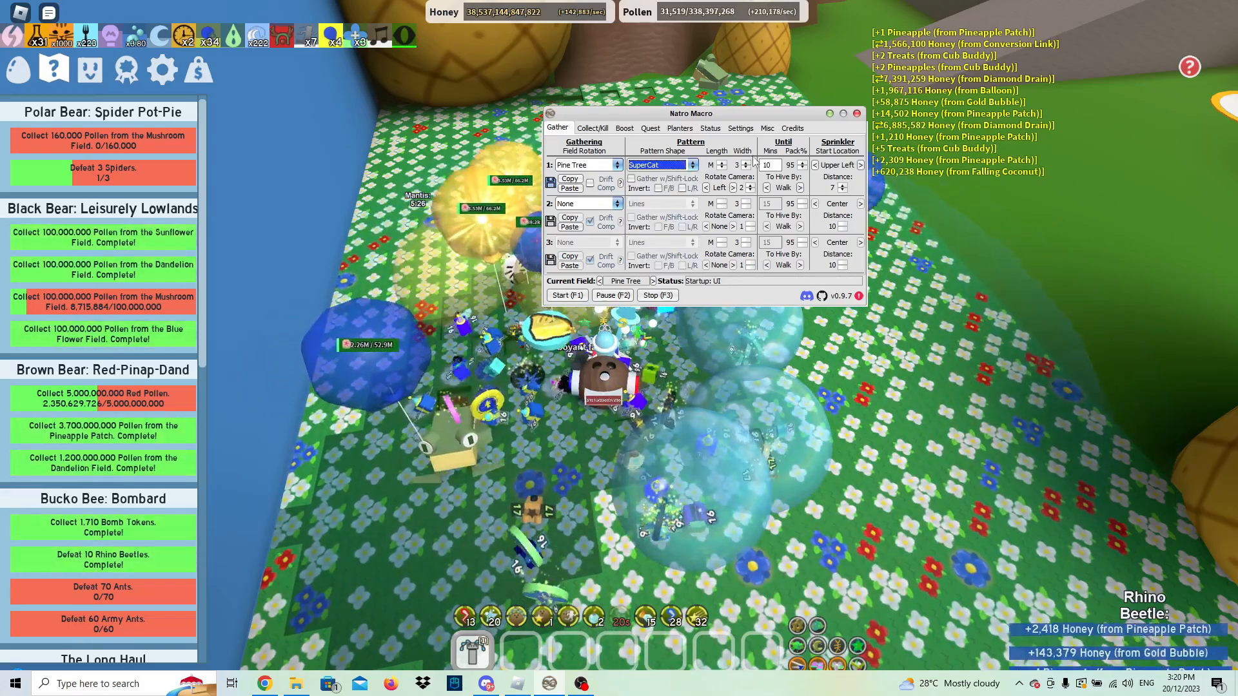
click(692, 165)
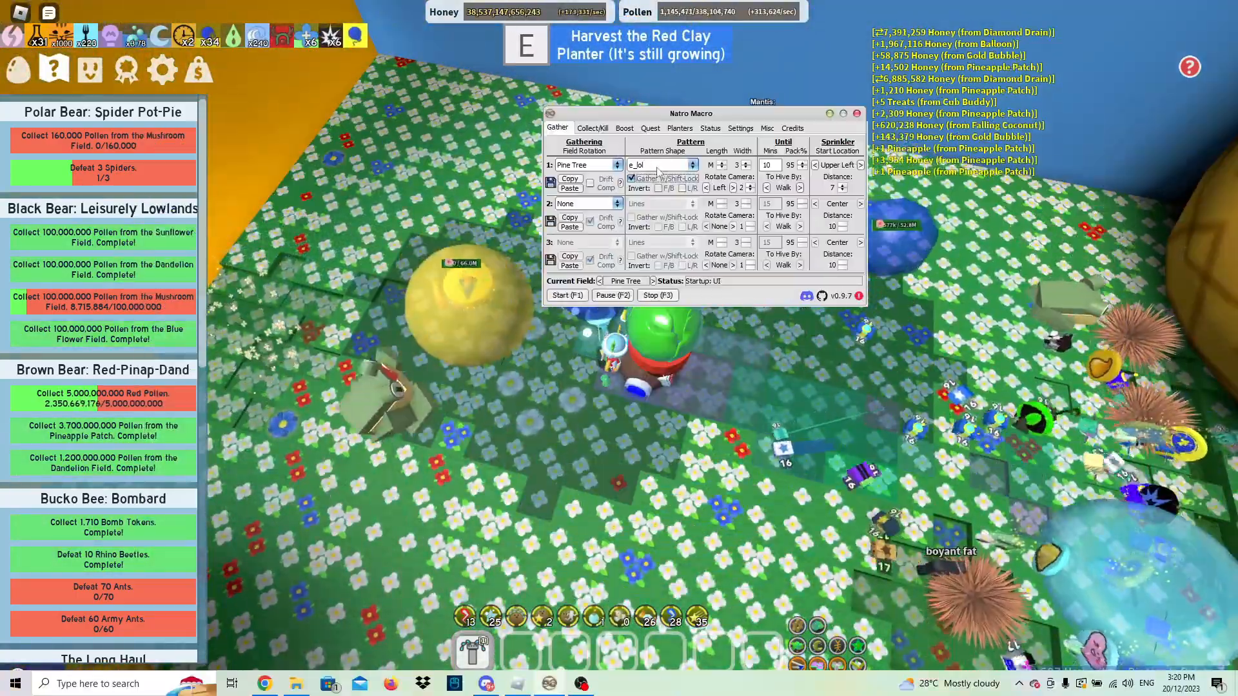
Step: Choose the SuperCat gather pattern for field one
click(691, 165)
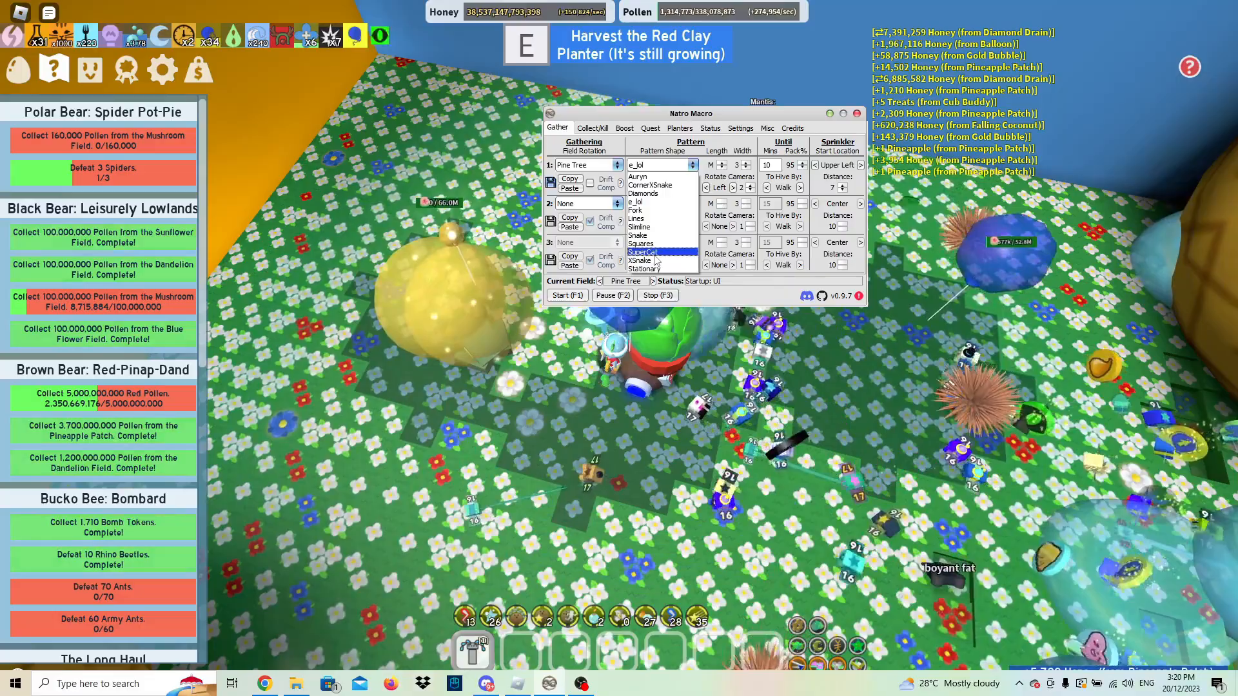
click(642, 251)
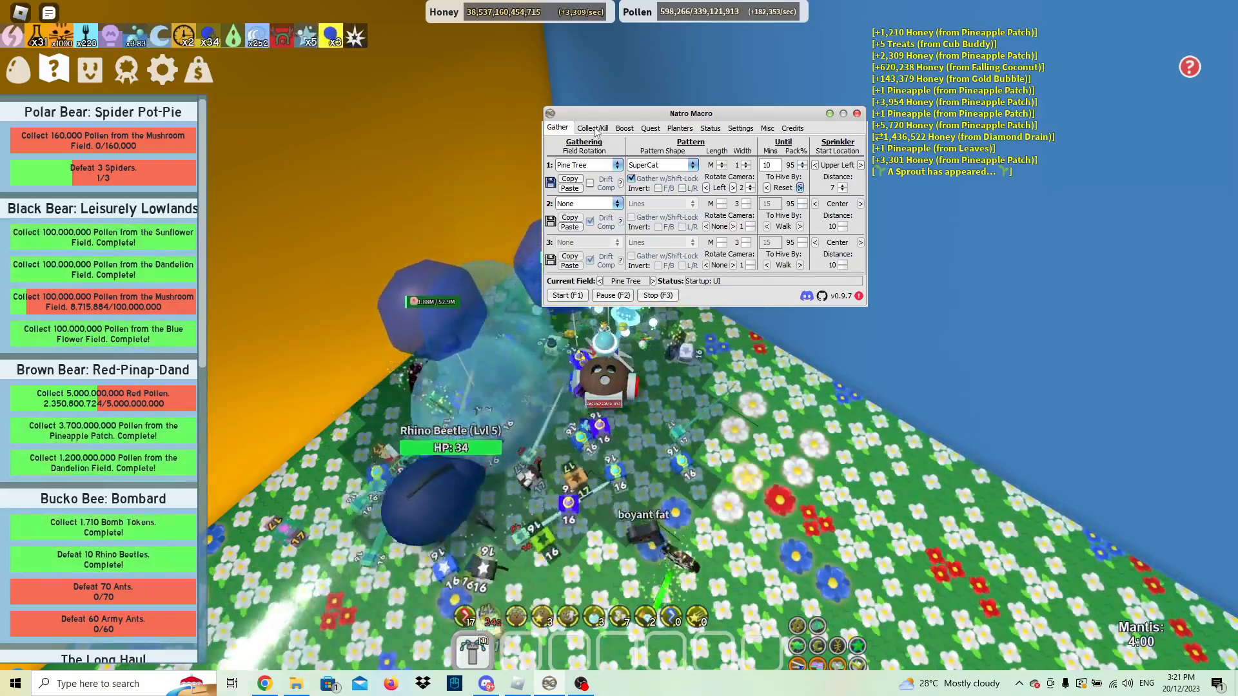
Step: Review the Collect/Kill tab's boss options and switch to the Collect sub-page
click(592, 127)
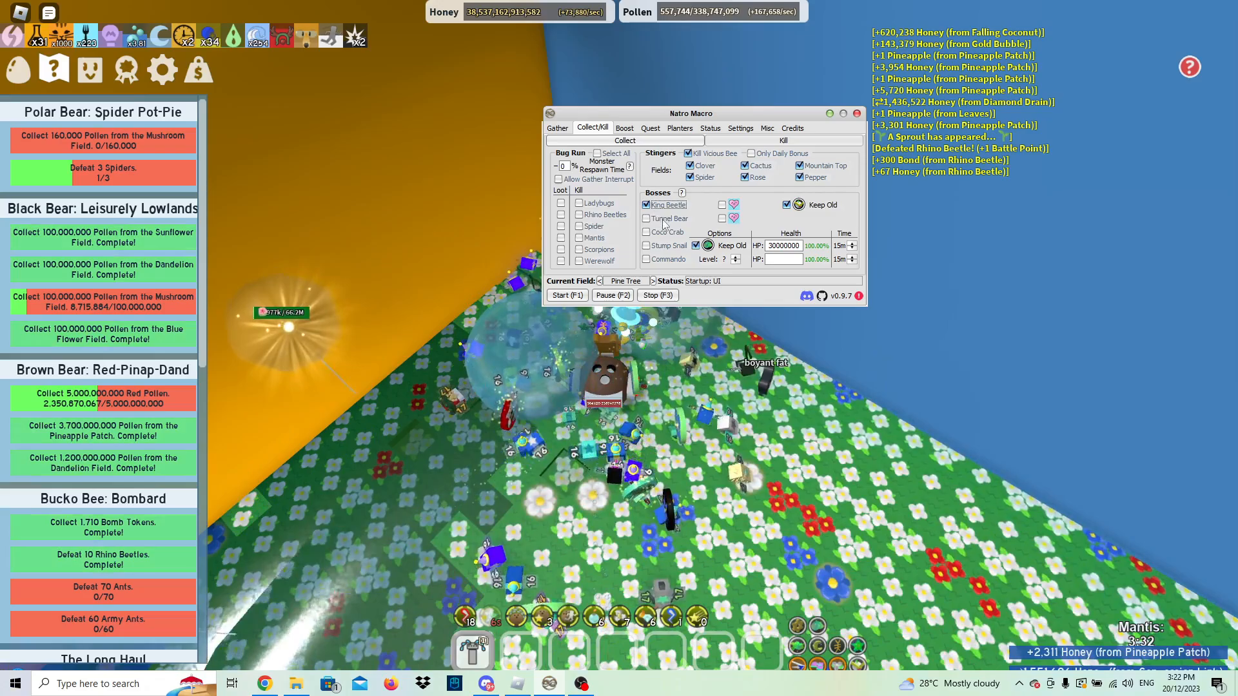
click(646, 218)
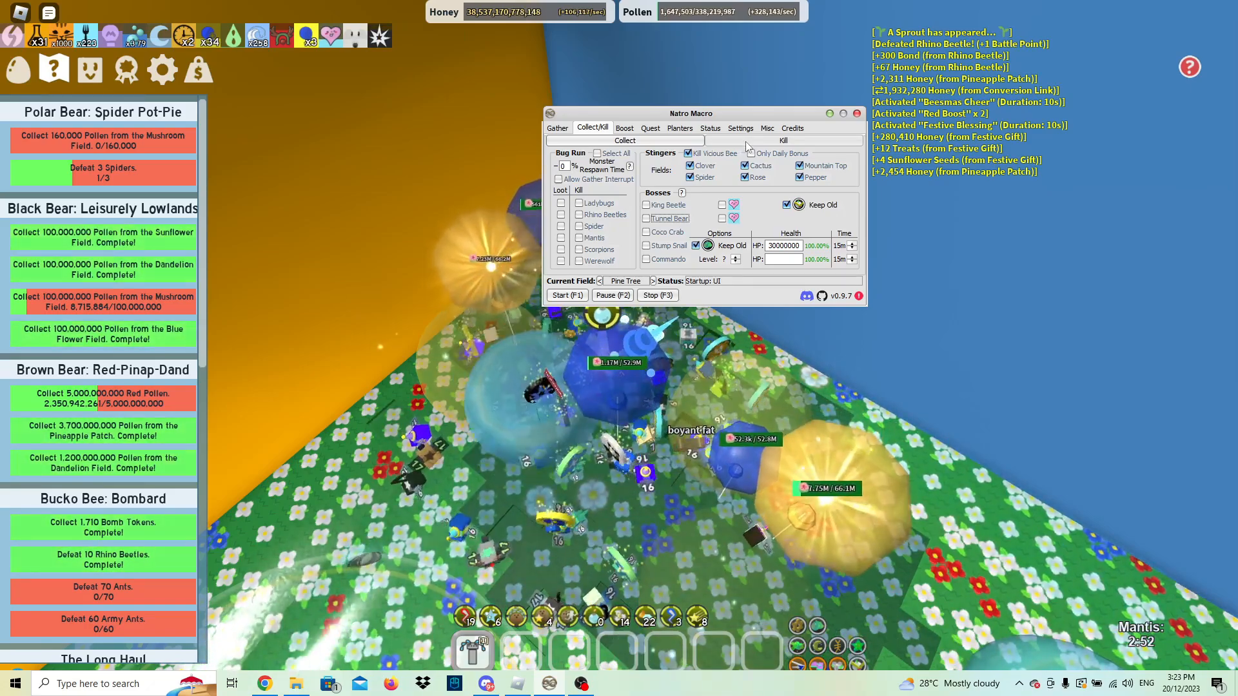
click(625, 141)
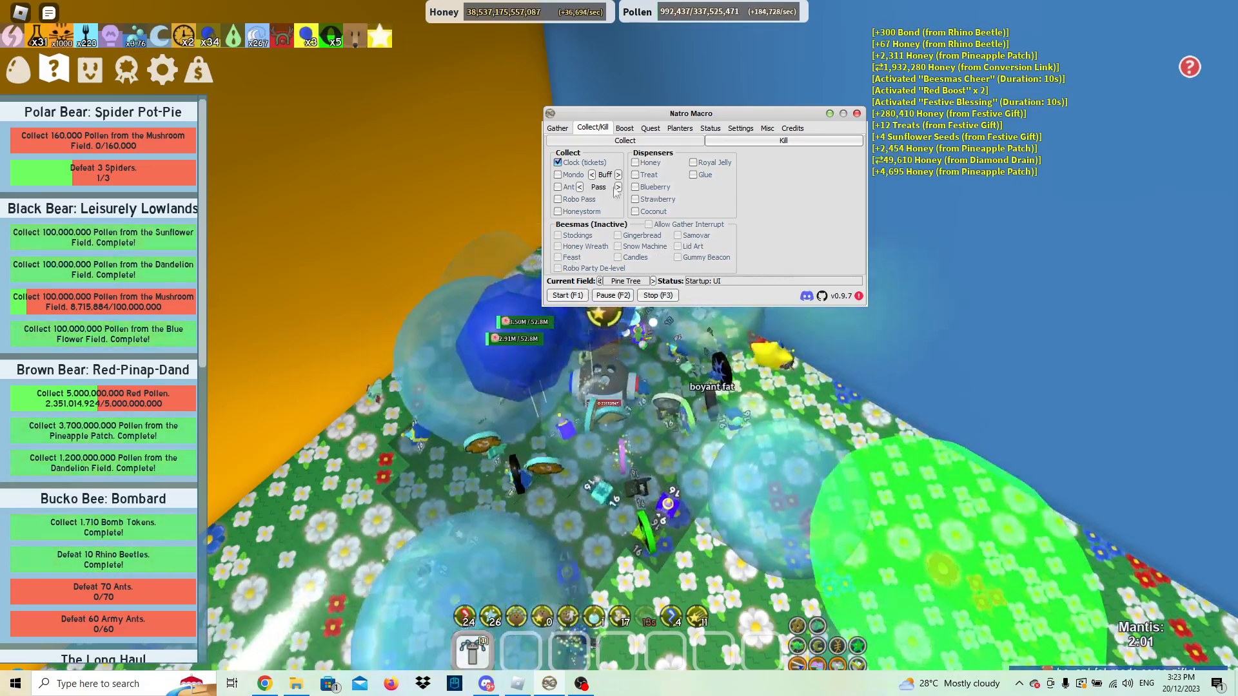
Step: Show the Boost settings and advance the first free field booster slot
click(625, 128)
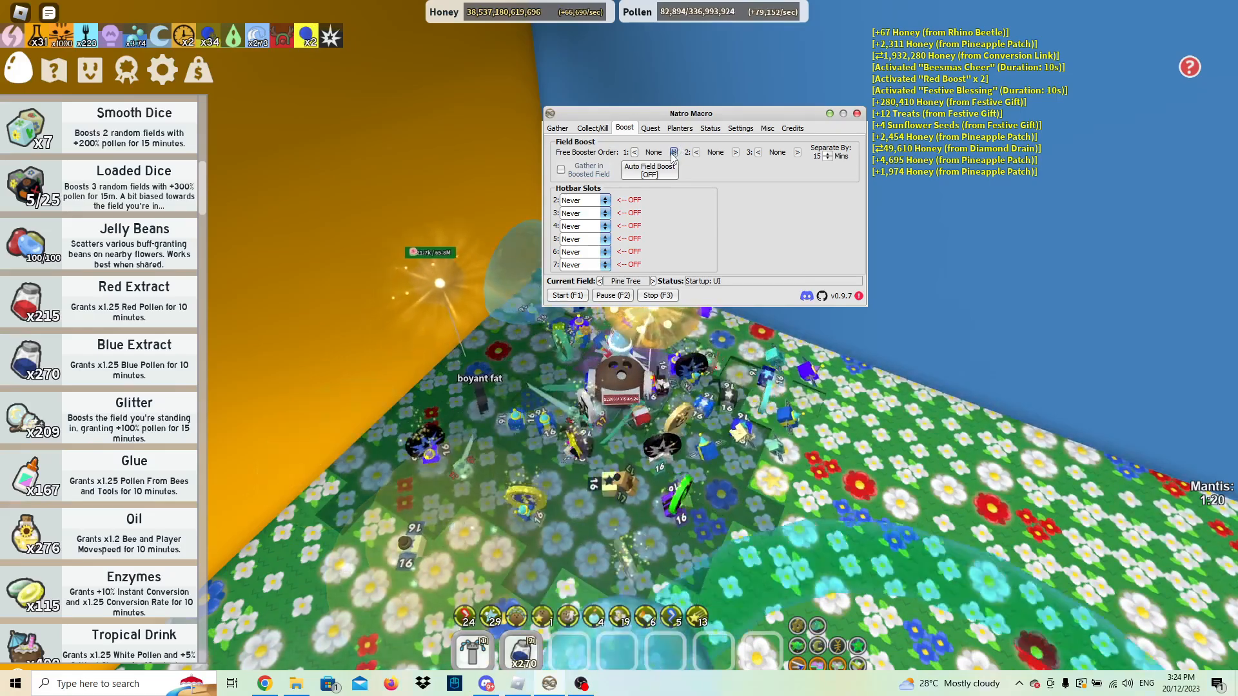
click(673, 152)
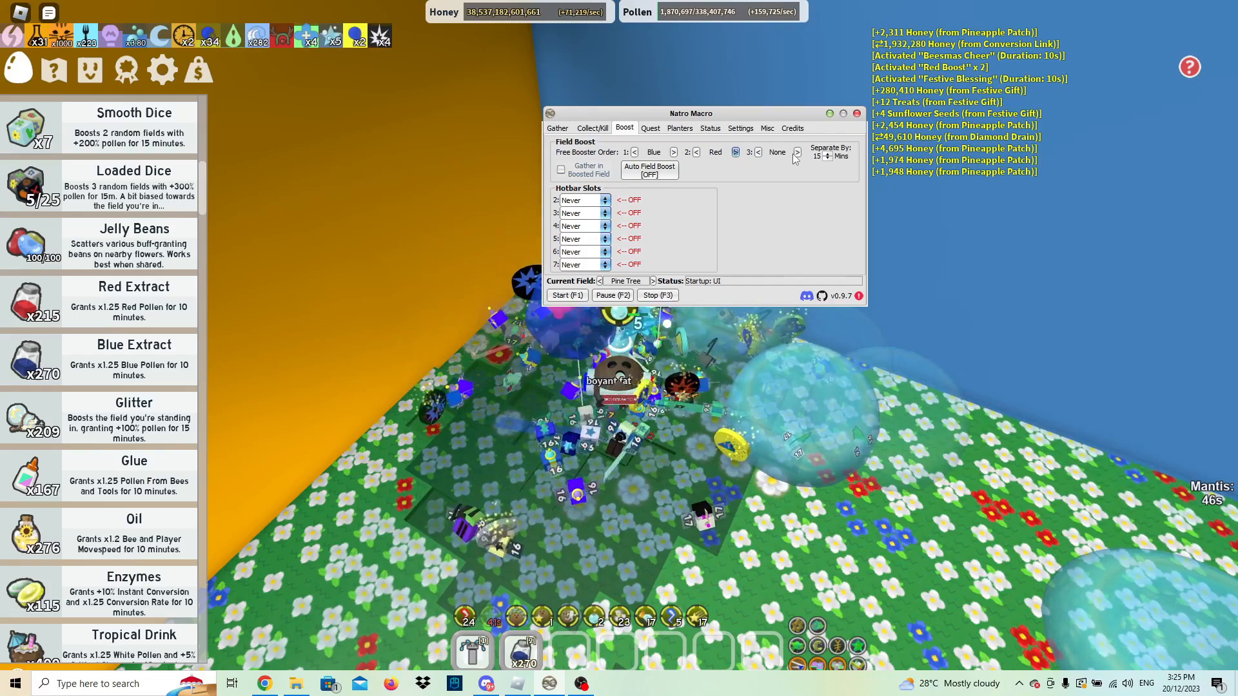
Step: Leave Blue as the only free booster and bring up hotbar slot 2's usage choices
click(735, 152)
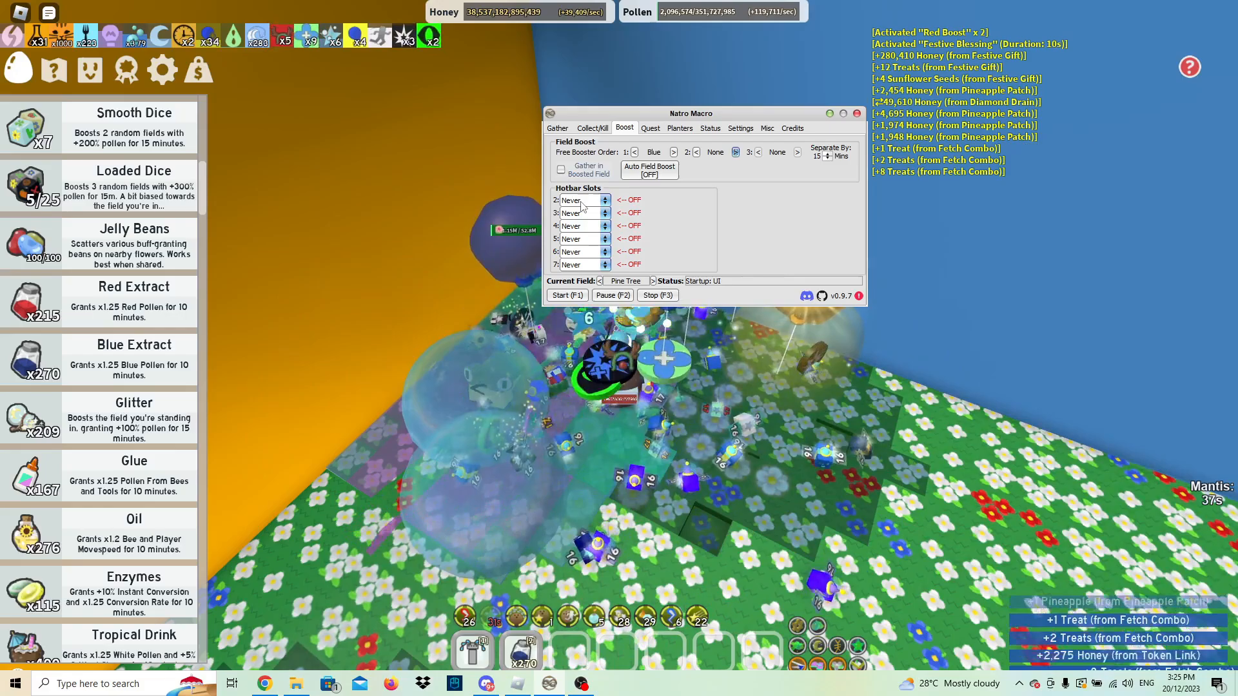
click(604, 213)
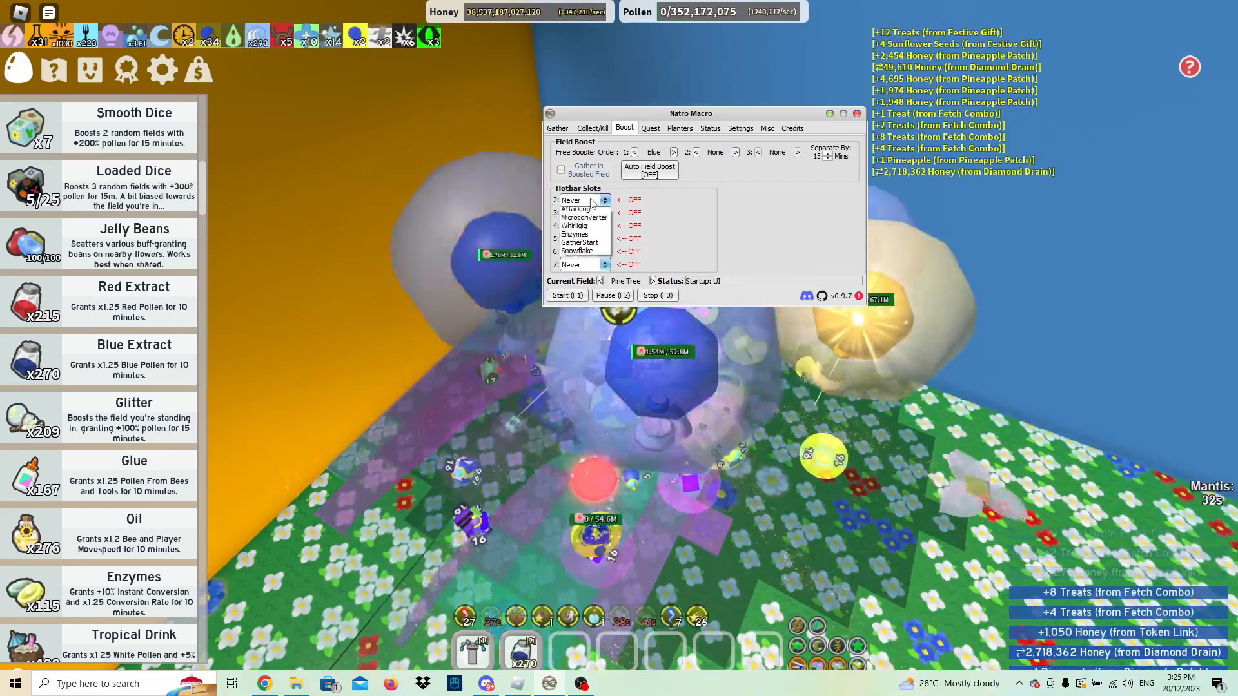
Step: Try Gathering for hotbar slot 2, return it to Never, and move to the Quest settings
click(602, 200)
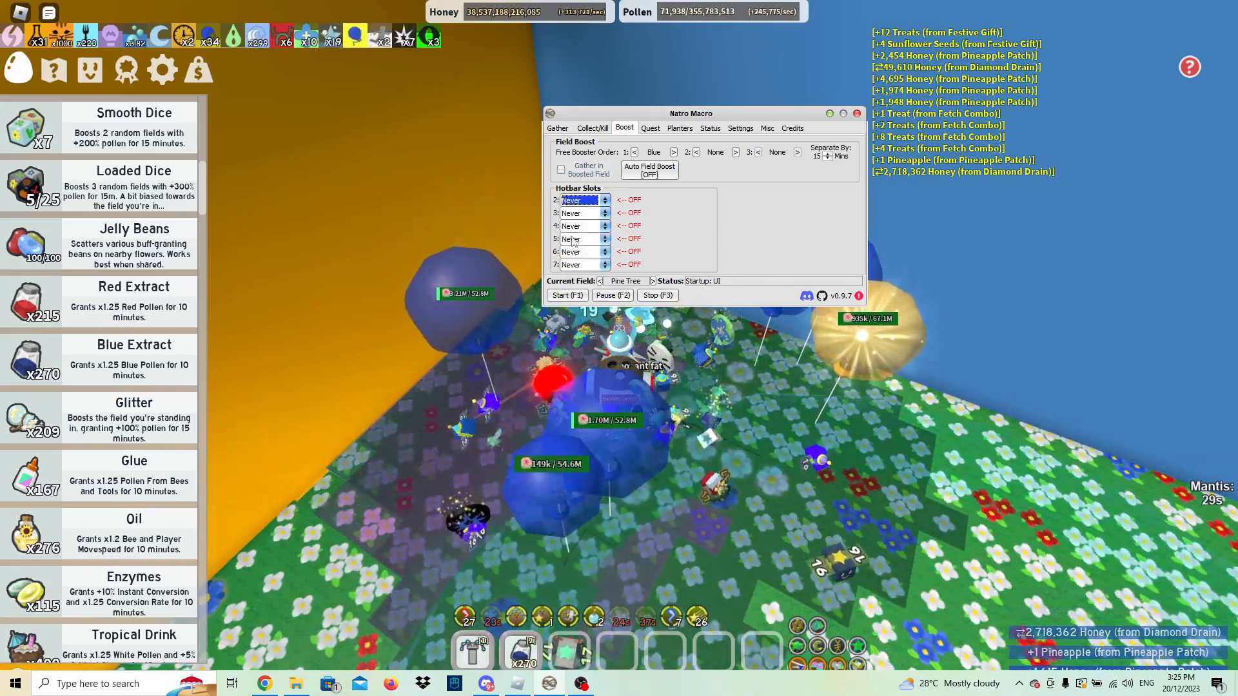
click(856, 114)
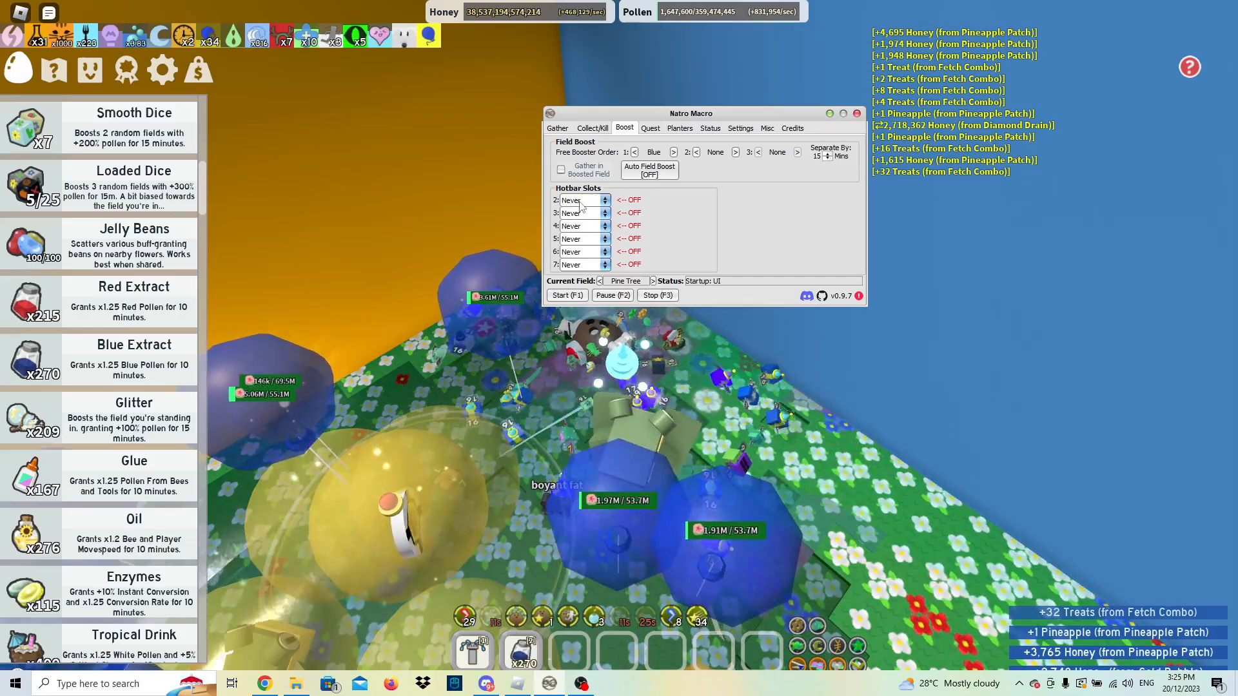
click(584, 200)
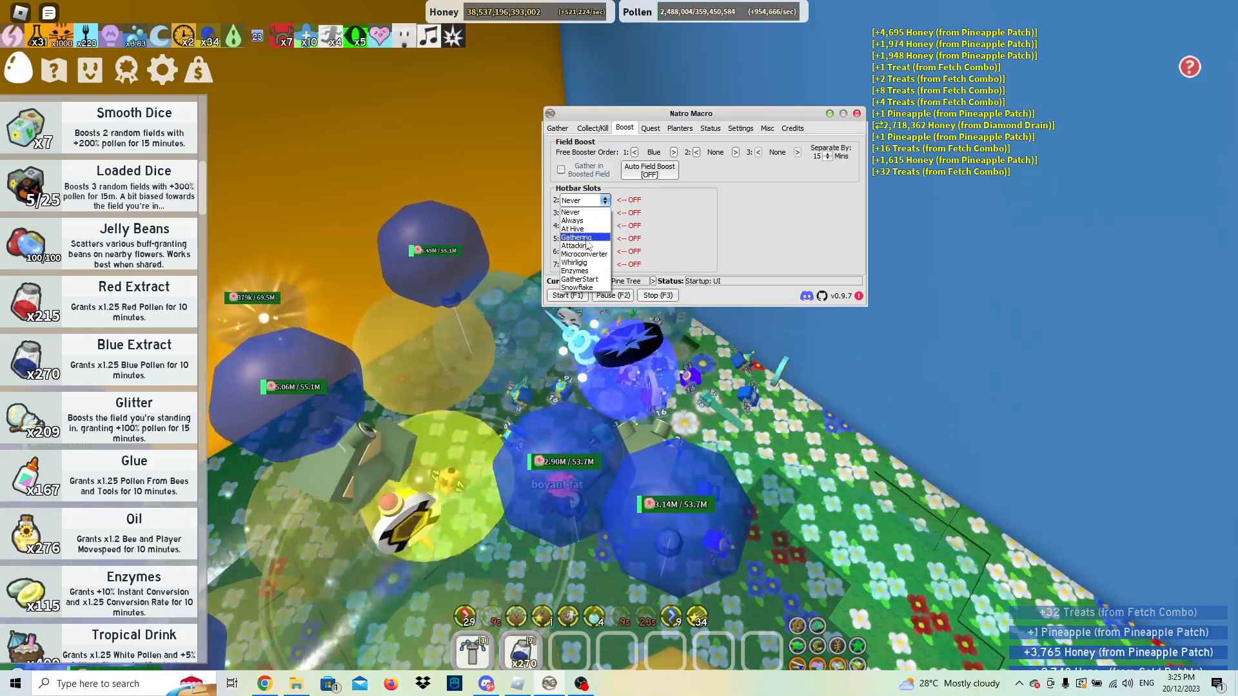
click(575, 238)
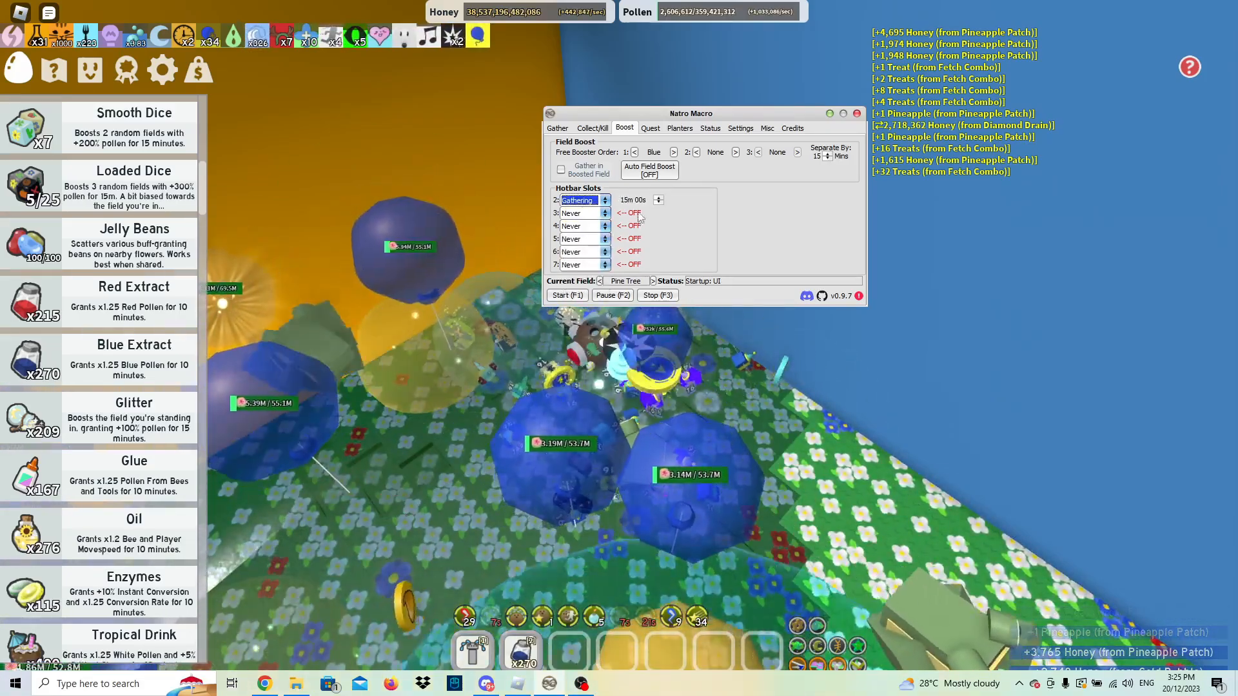
click(603, 200)
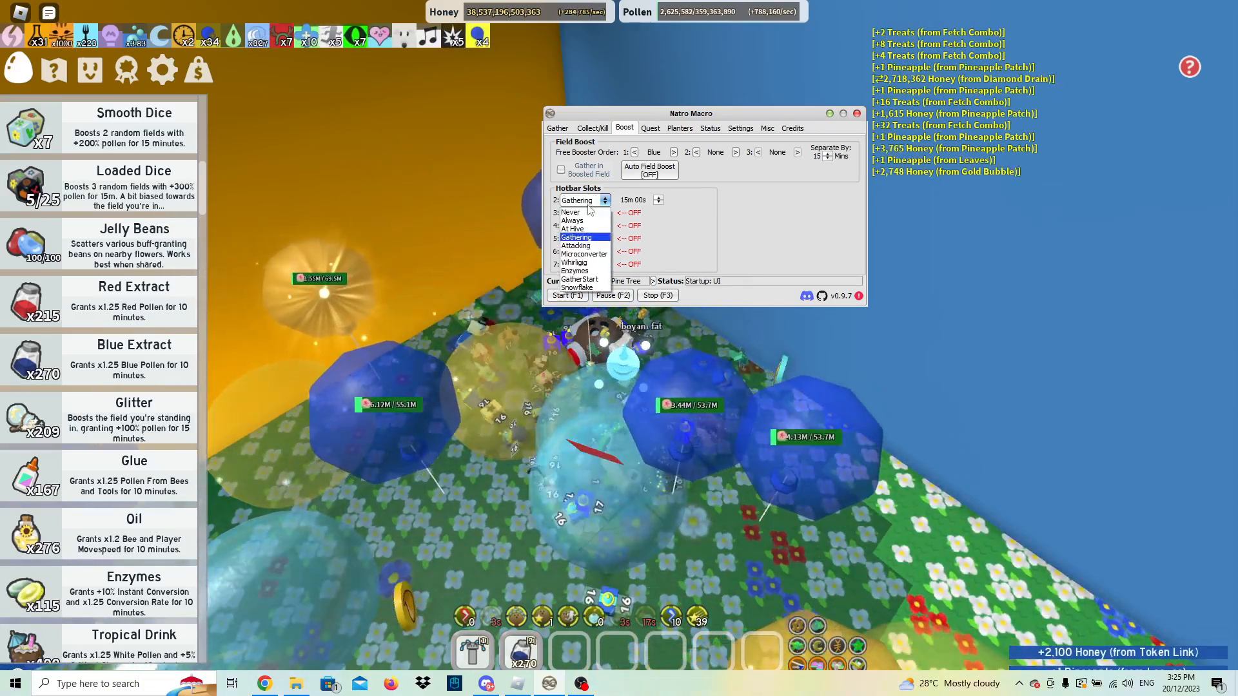
click(570, 211)
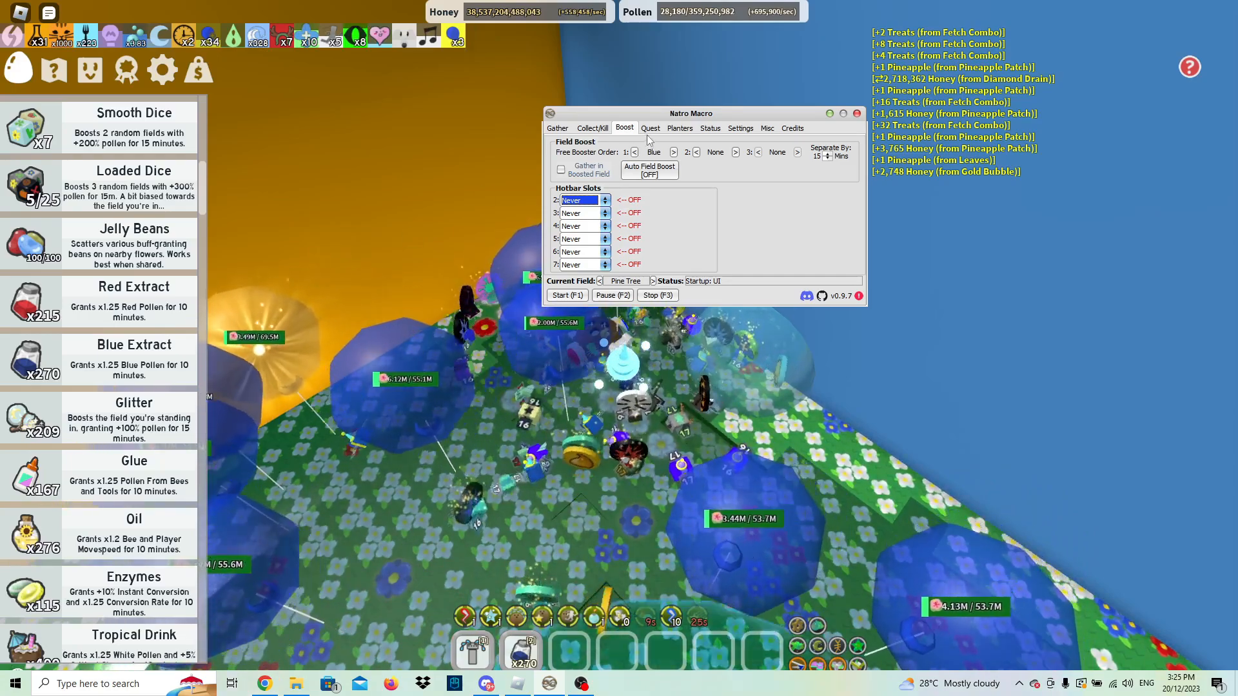
click(650, 127)
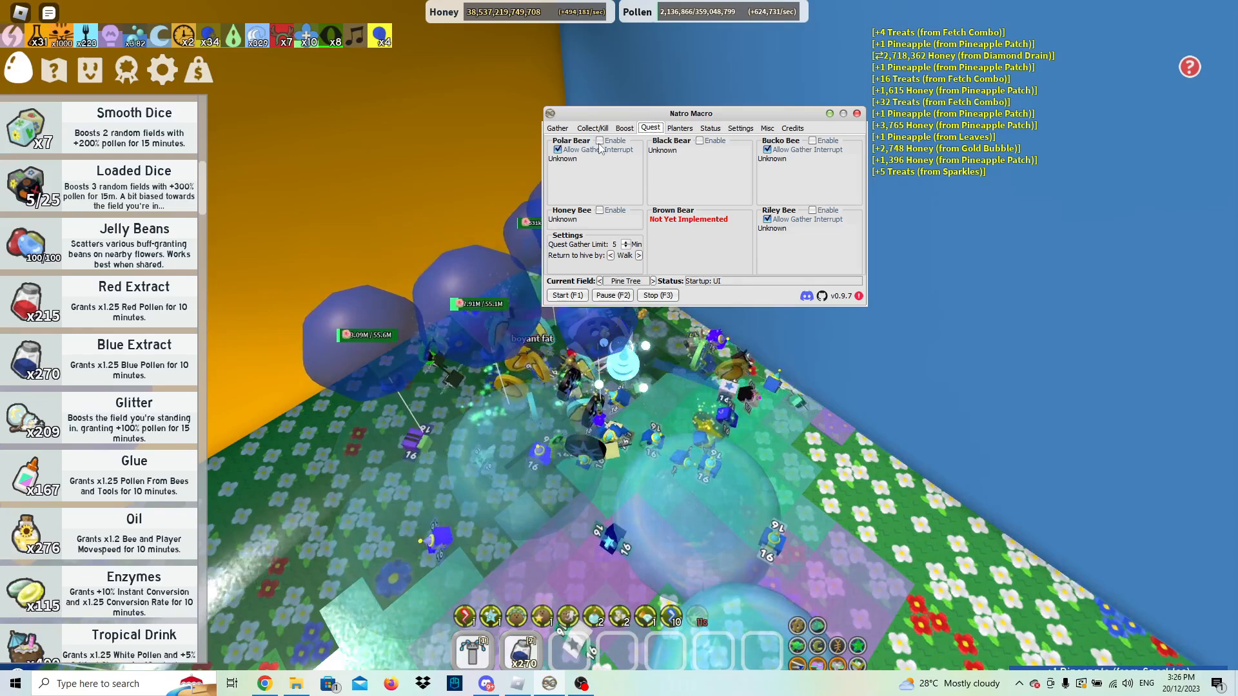
Step: Leave the quest bear options unchanged and switch to the Planters settings
click(600, 139)
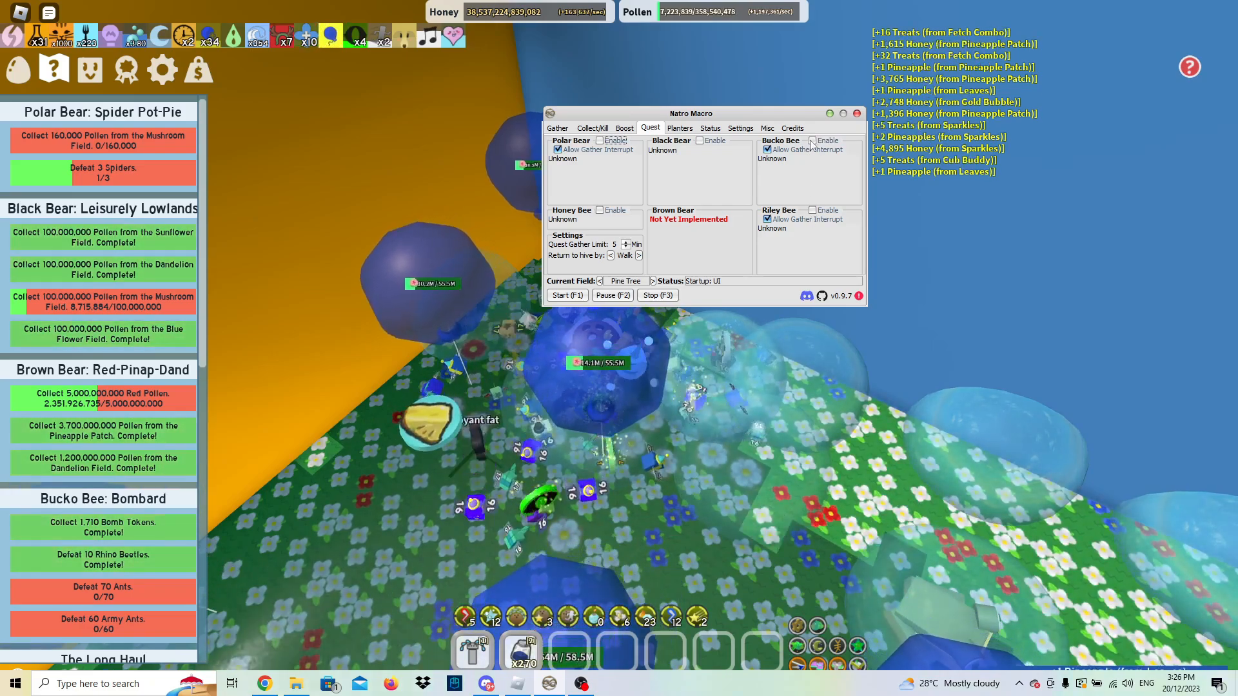
click(680, 127)
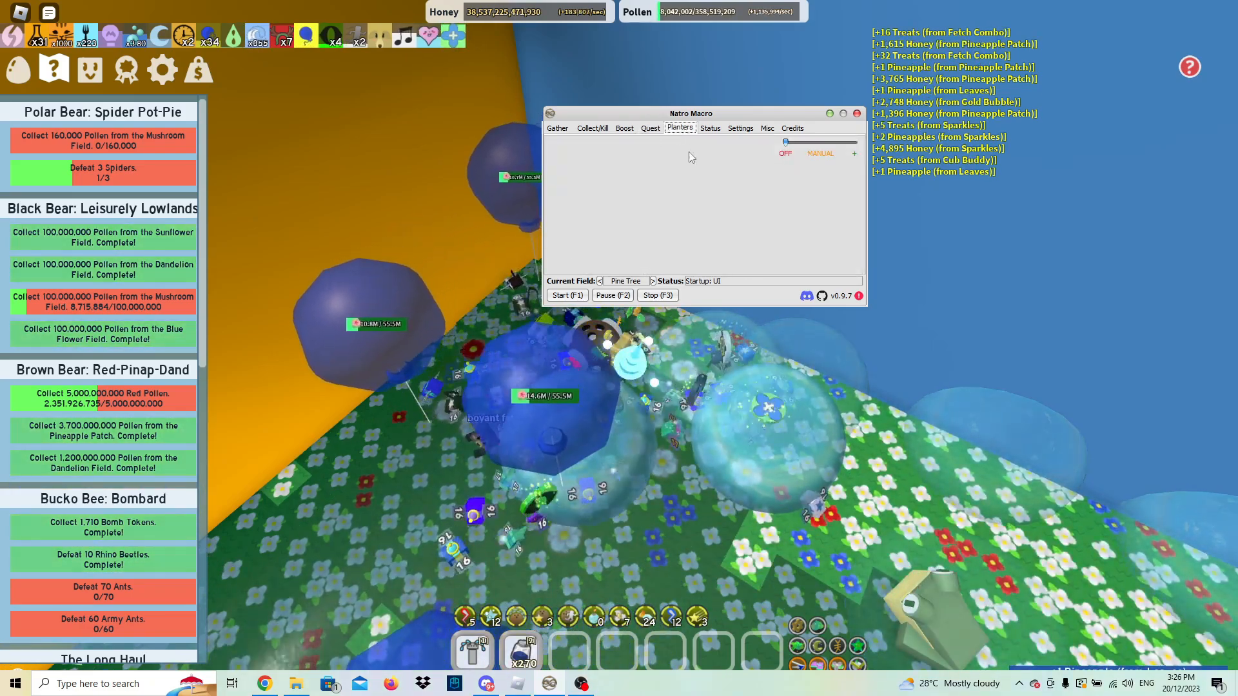
Step: Load the Planters tab with its presets, nectar priorities and allowed planters
click(680, 128)
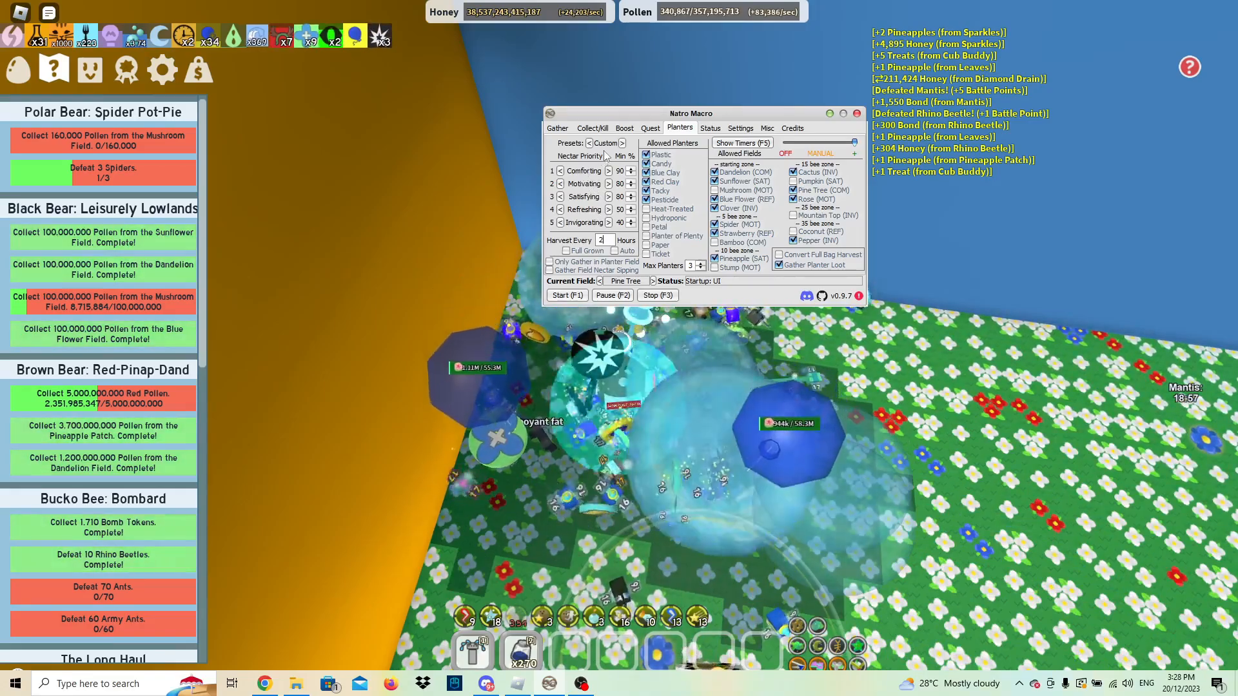
Step: Cycle the planter preset through Blue and Red, ending on Blue, then view the Status tab
click(622, 142)
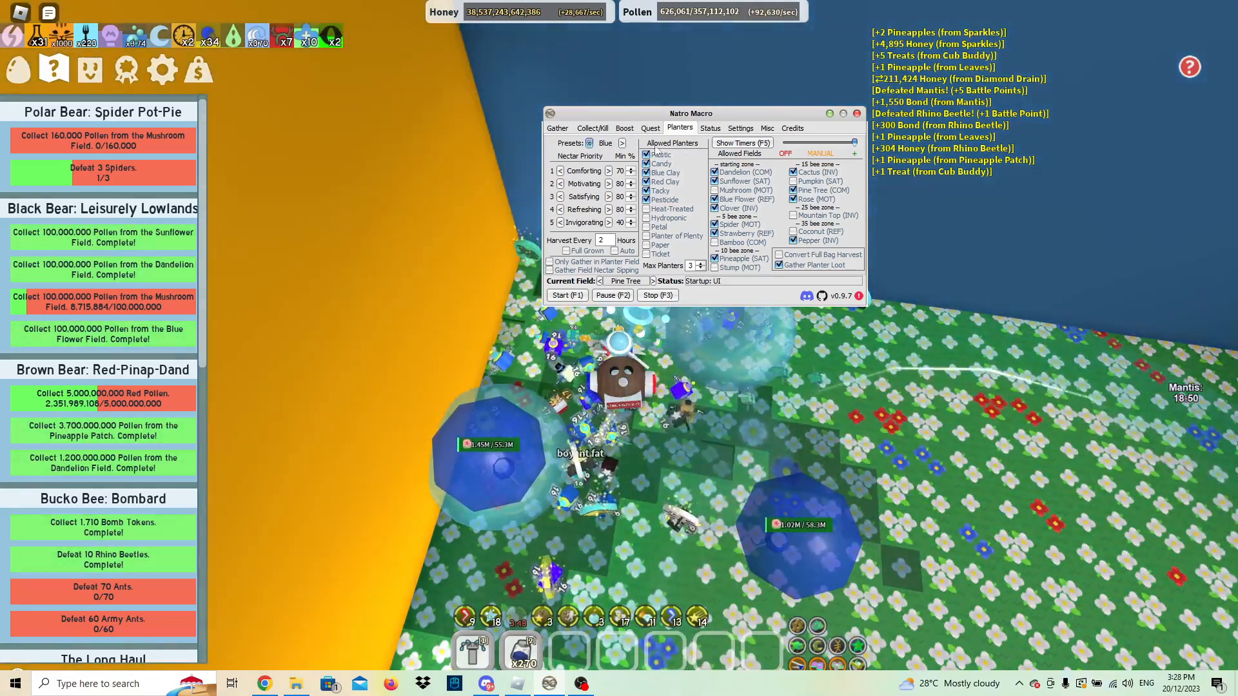
click(590, 142)
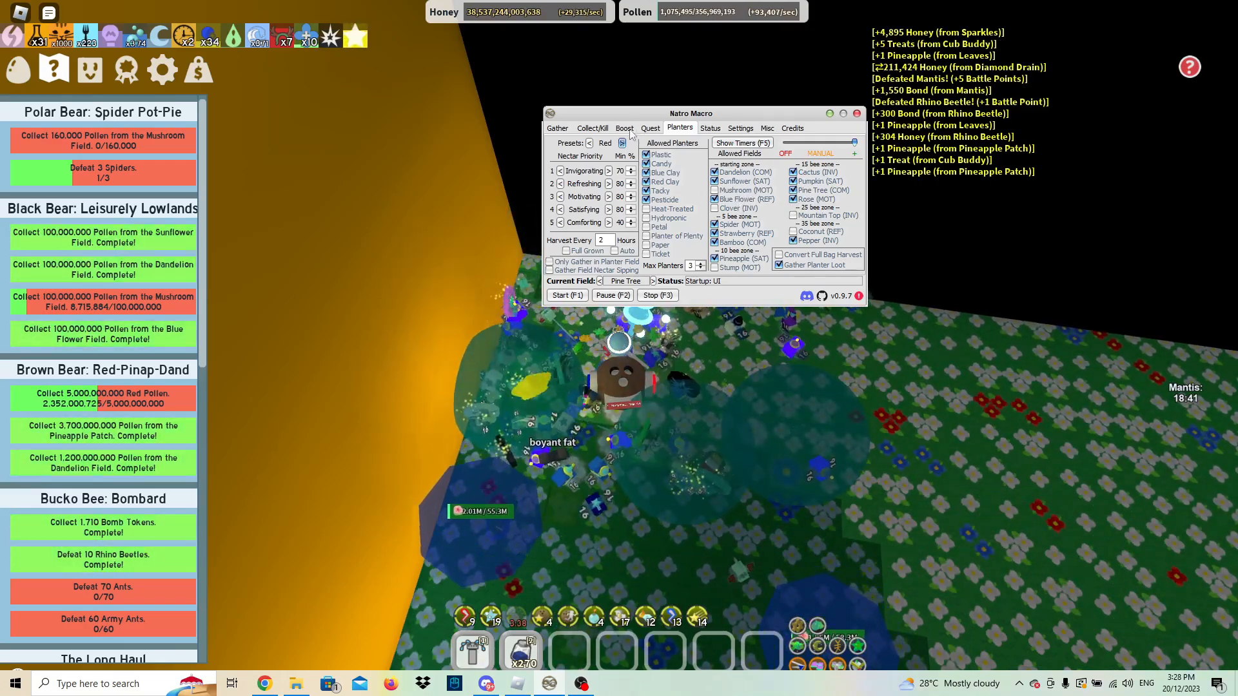
click(622, 141)
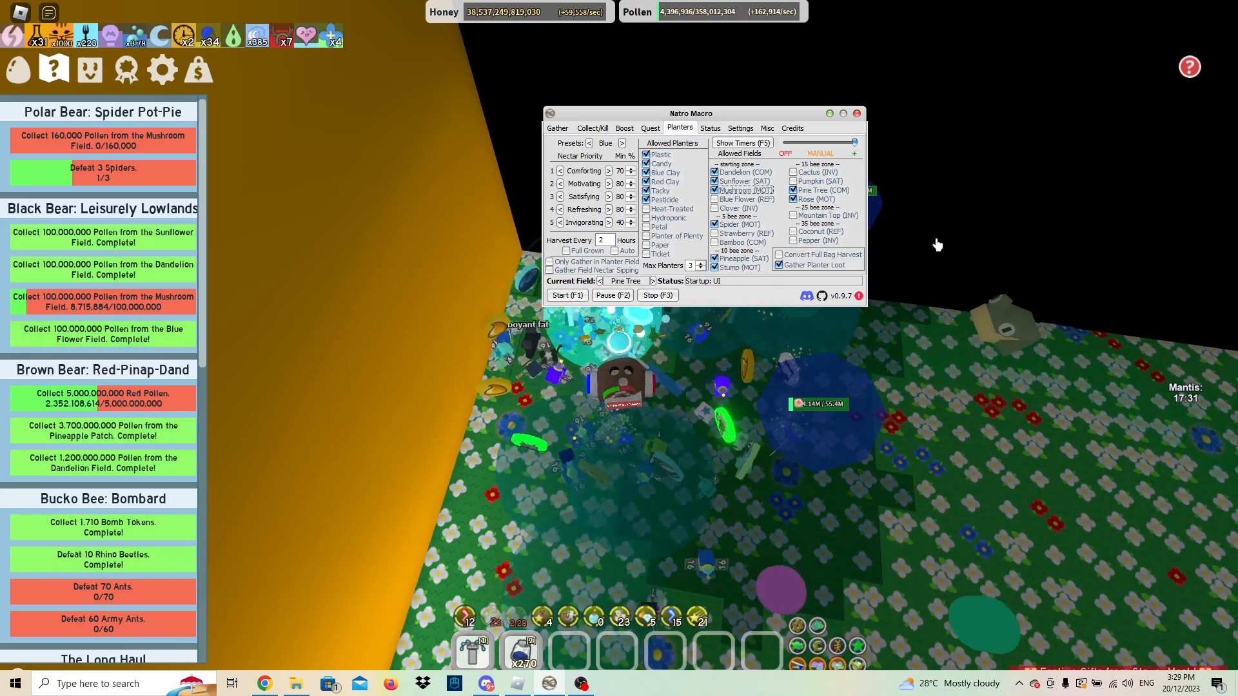
click(709, 127)
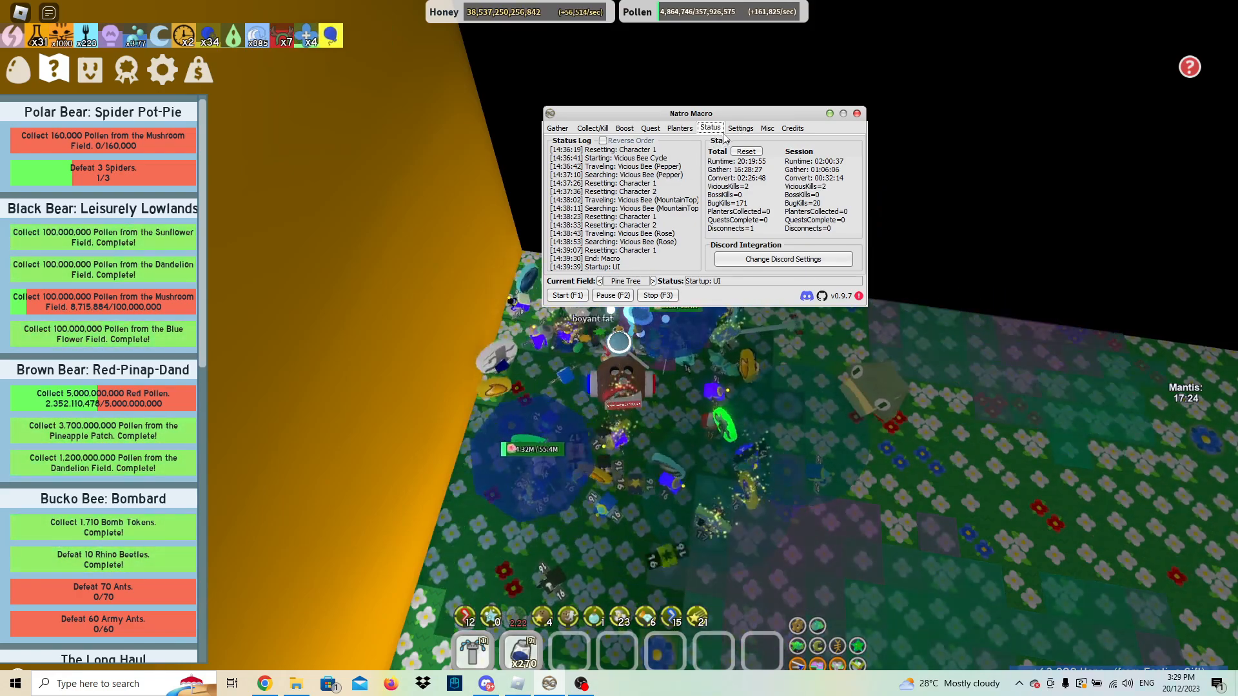
Step: Show the macro's general settings with GUI, hive, reconnect and character options
click(740, 128)
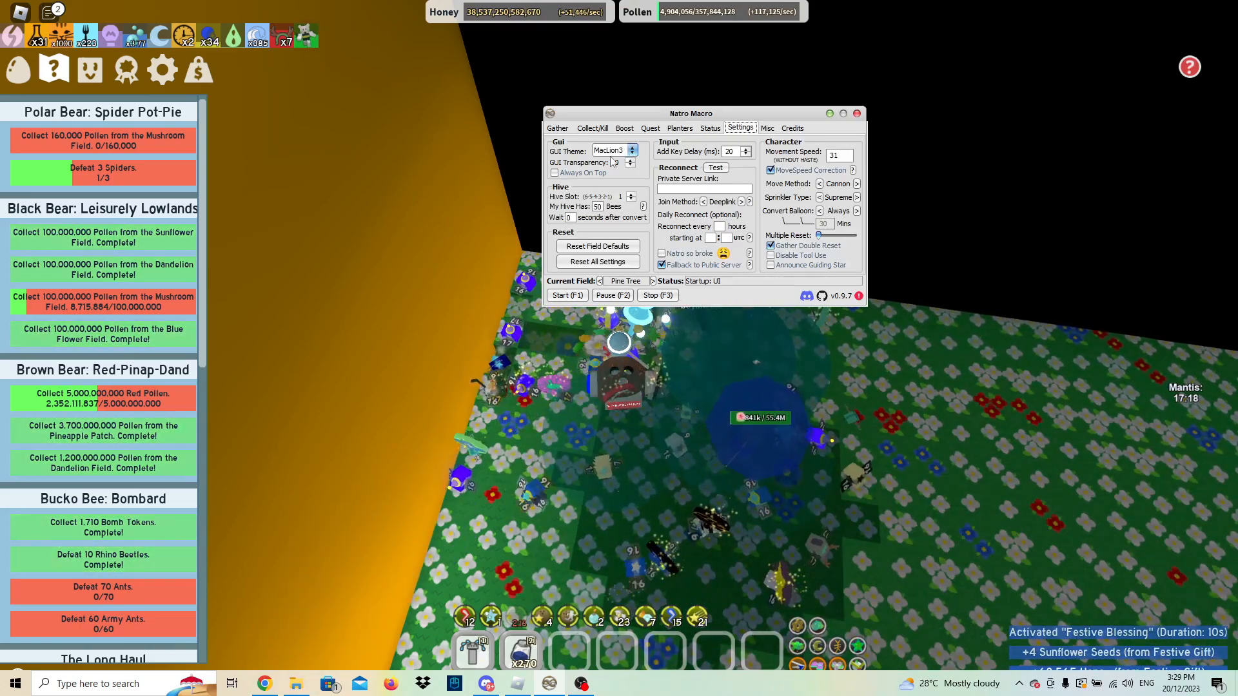
Step: Preview the Minimal GUI theme, then switch the theme back to MacLion3
click(610, 150)
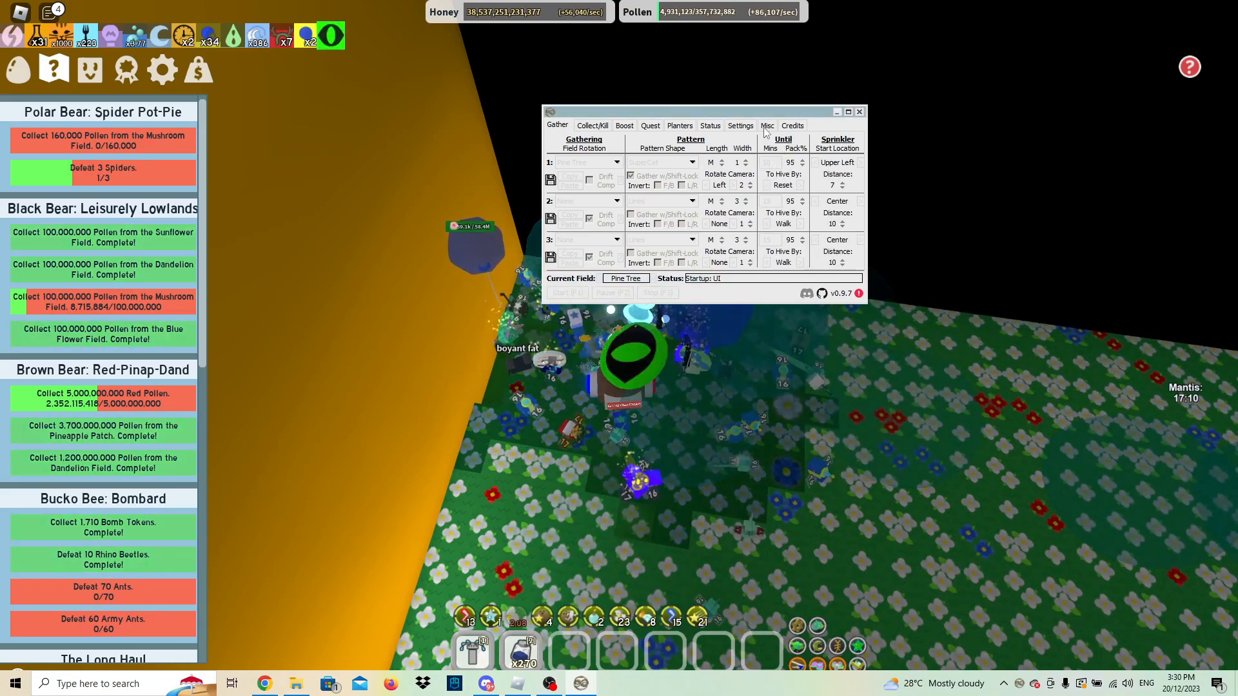
click(741, 125)
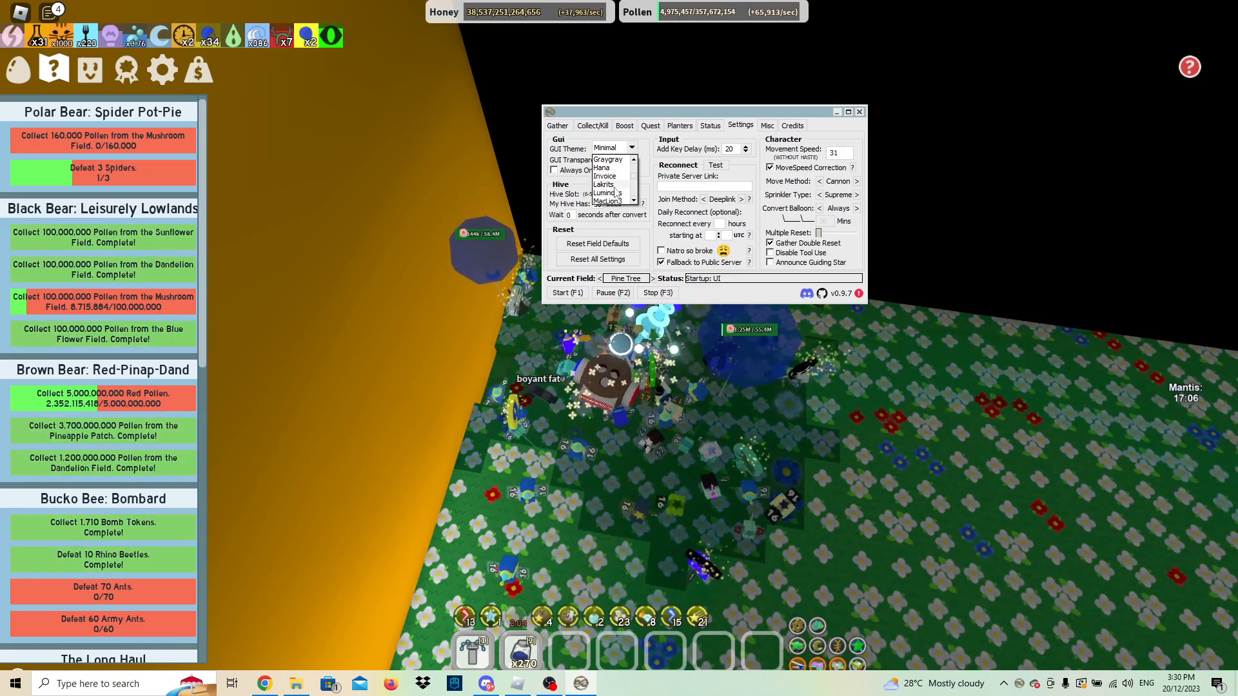
click(859, 110)
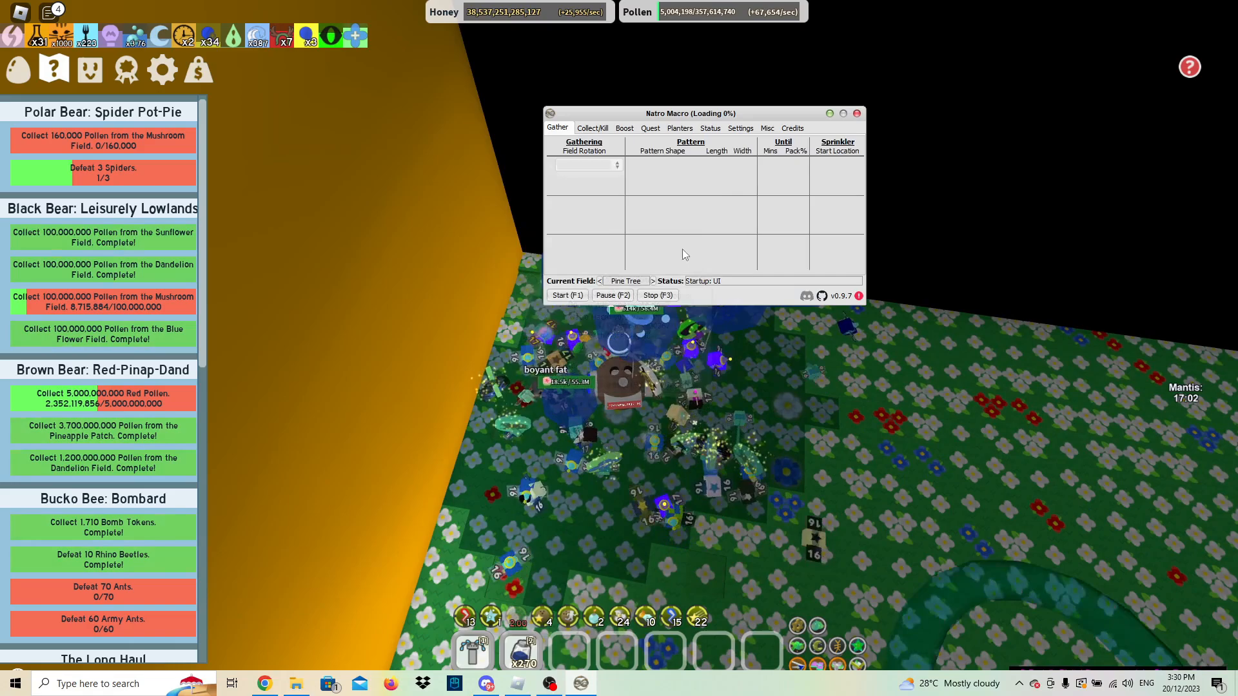
Step: Adjust the interface transparency in the GUI settings
click(740, 128)
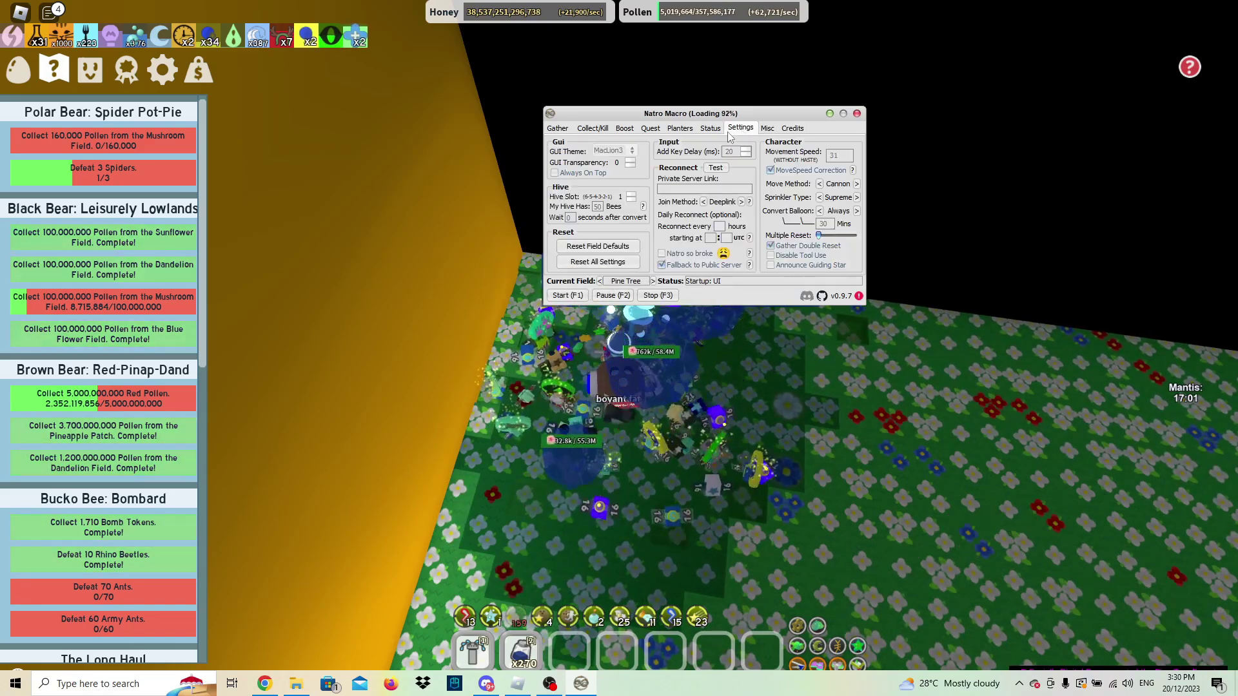
click(630, 160)
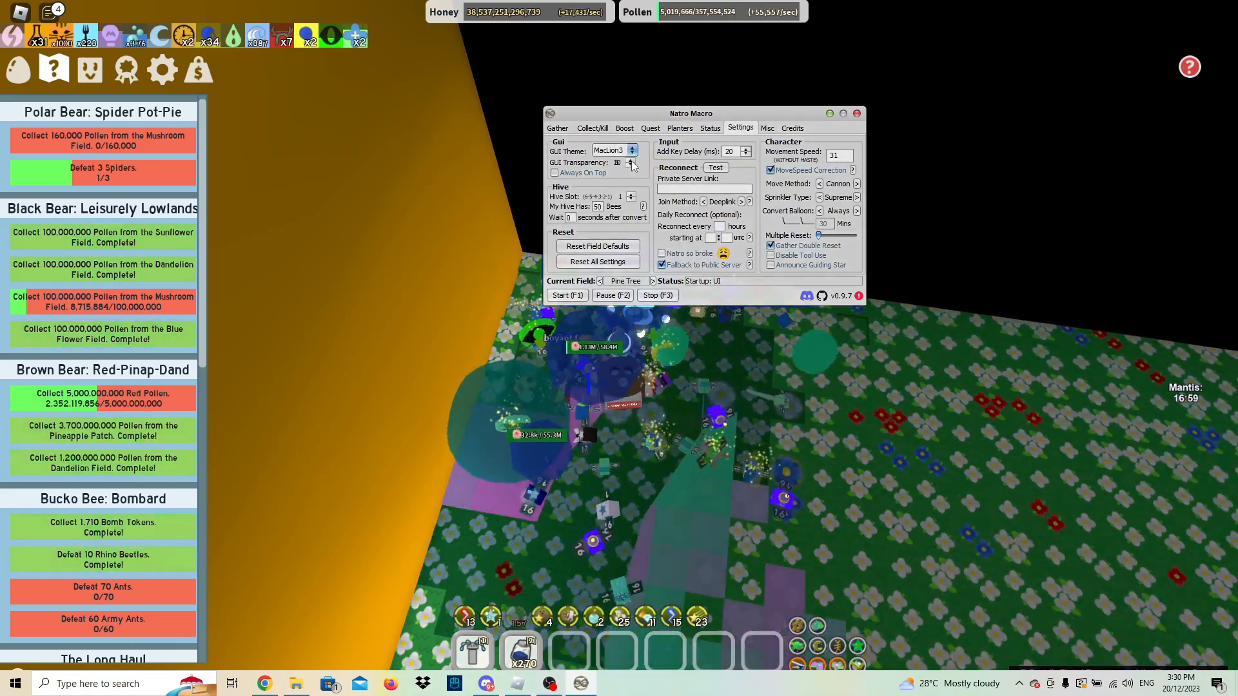
click(630, 159)
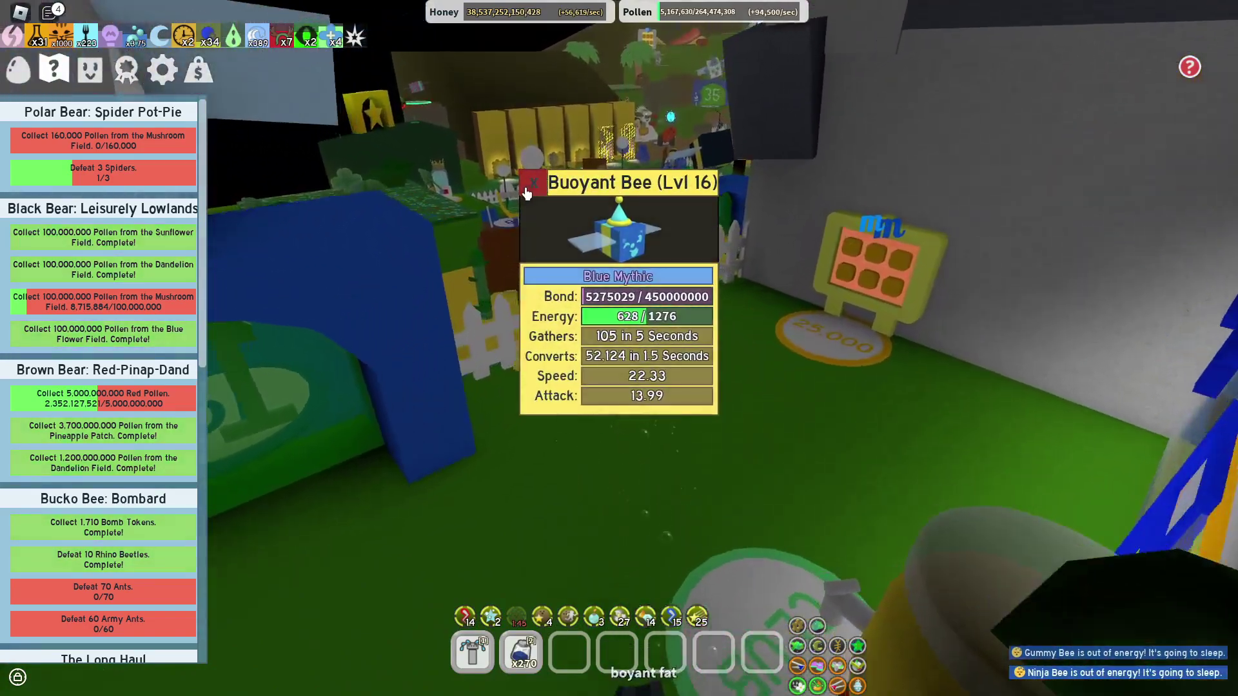
Step: View the level 16 Buoyant Bee's stat card at the hive in Roblox
click(541, 183)
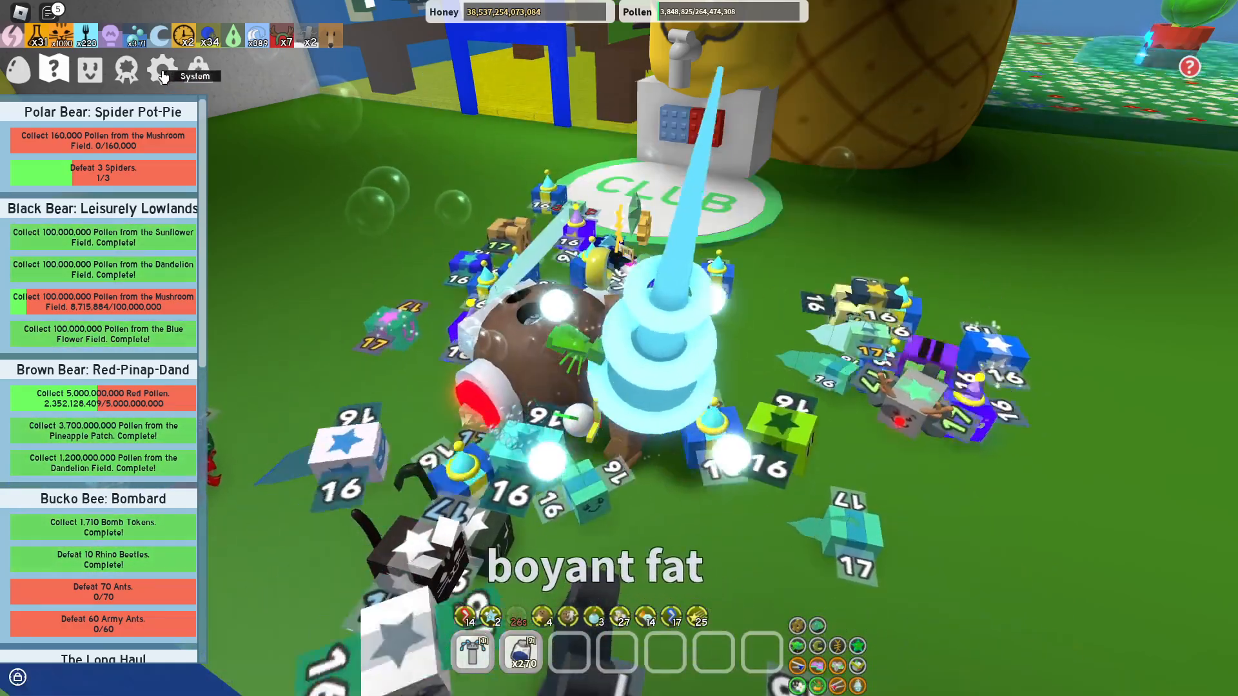
Step: Review the full Character Stats list in the game options panel
click(163, 70)
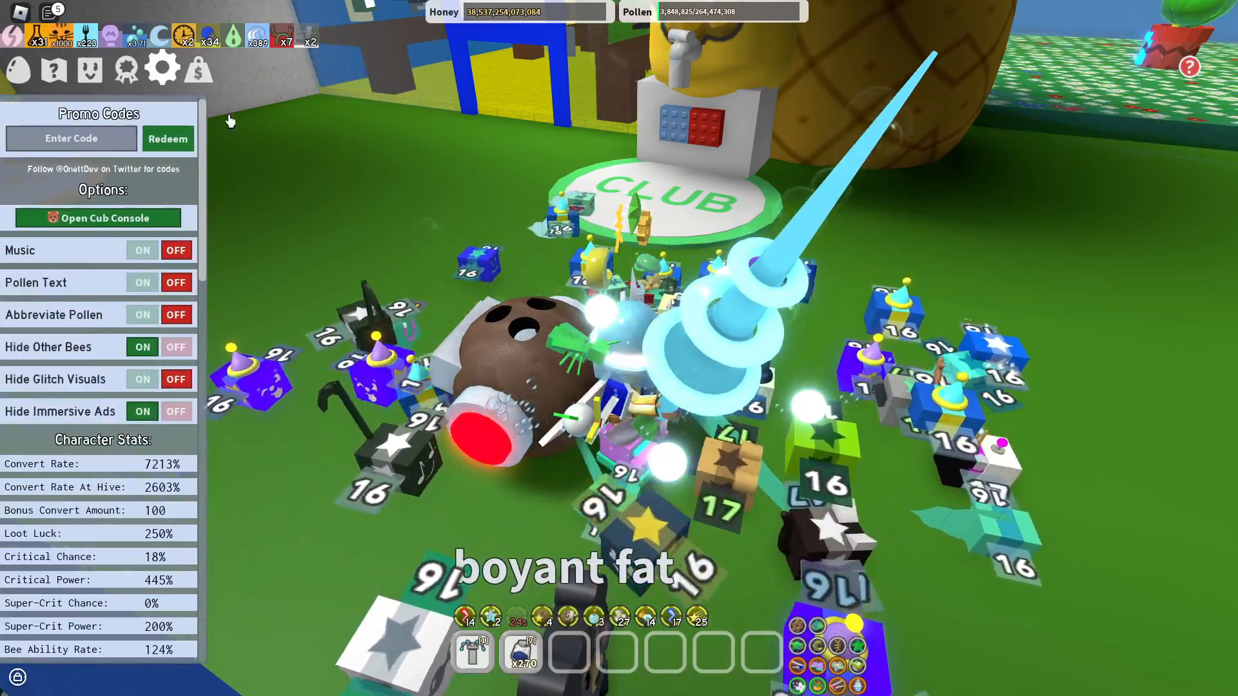
scroll(down, 3)
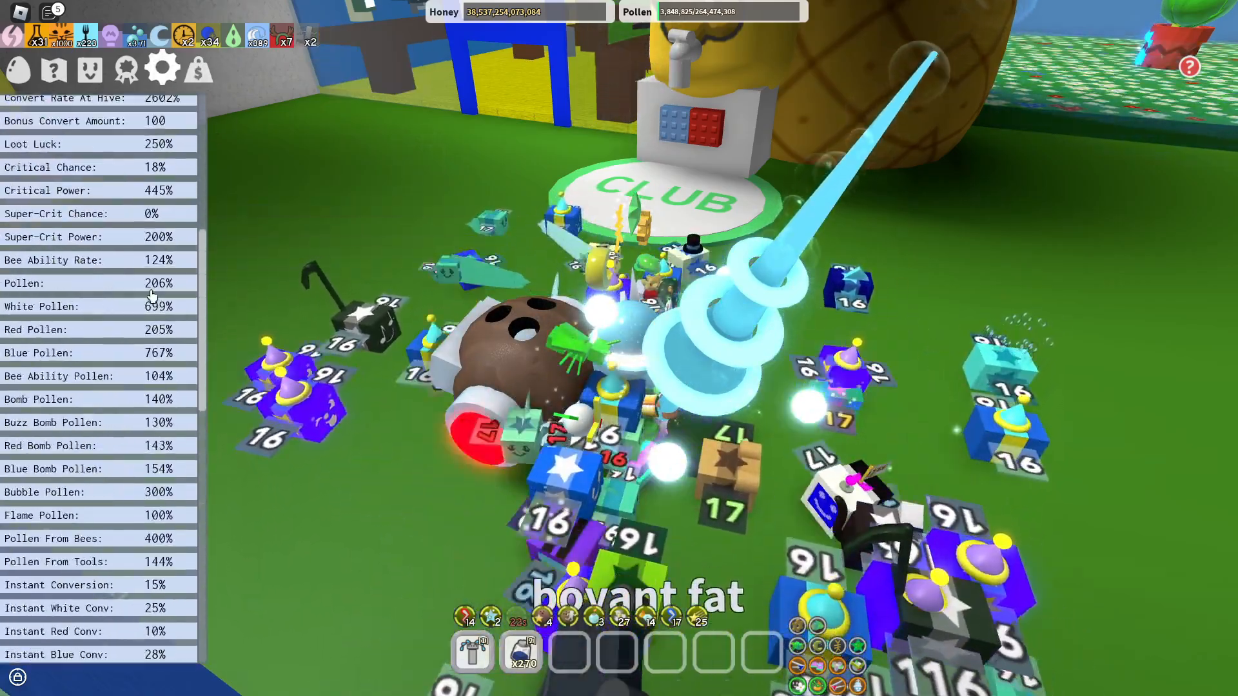
scroll(down, 3)
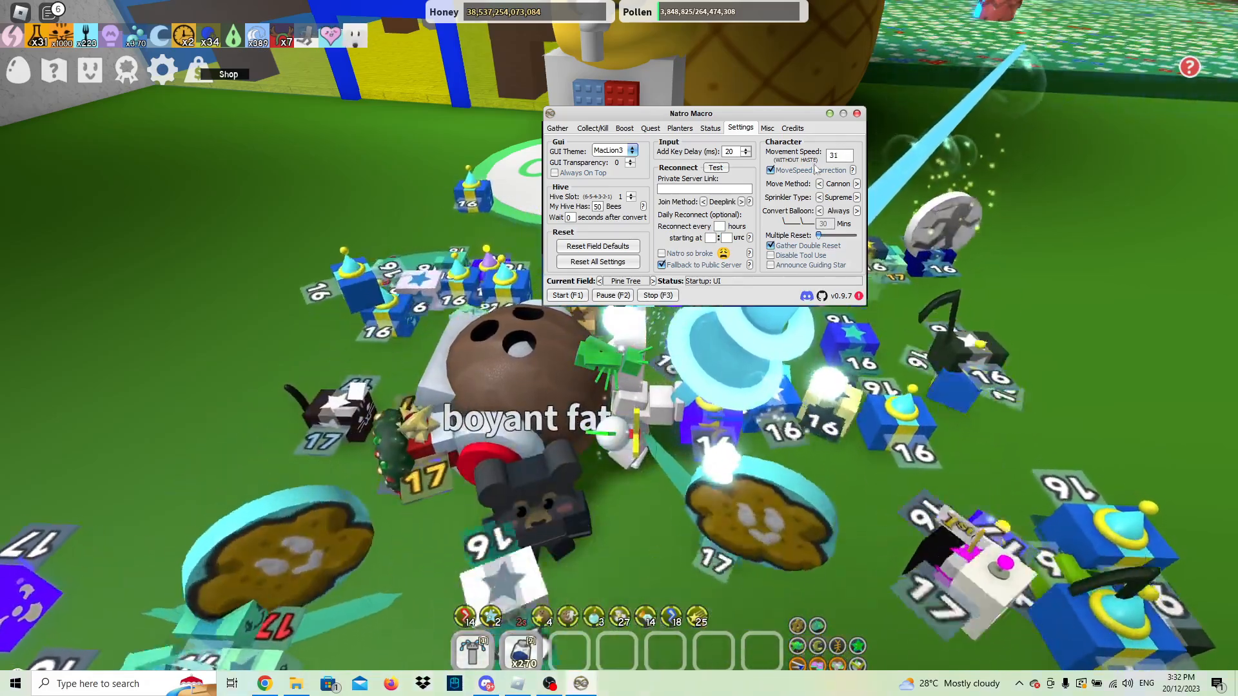
Step: Switch the sprinkler type to Diamond, then return it to Supreme
click(856, 184)
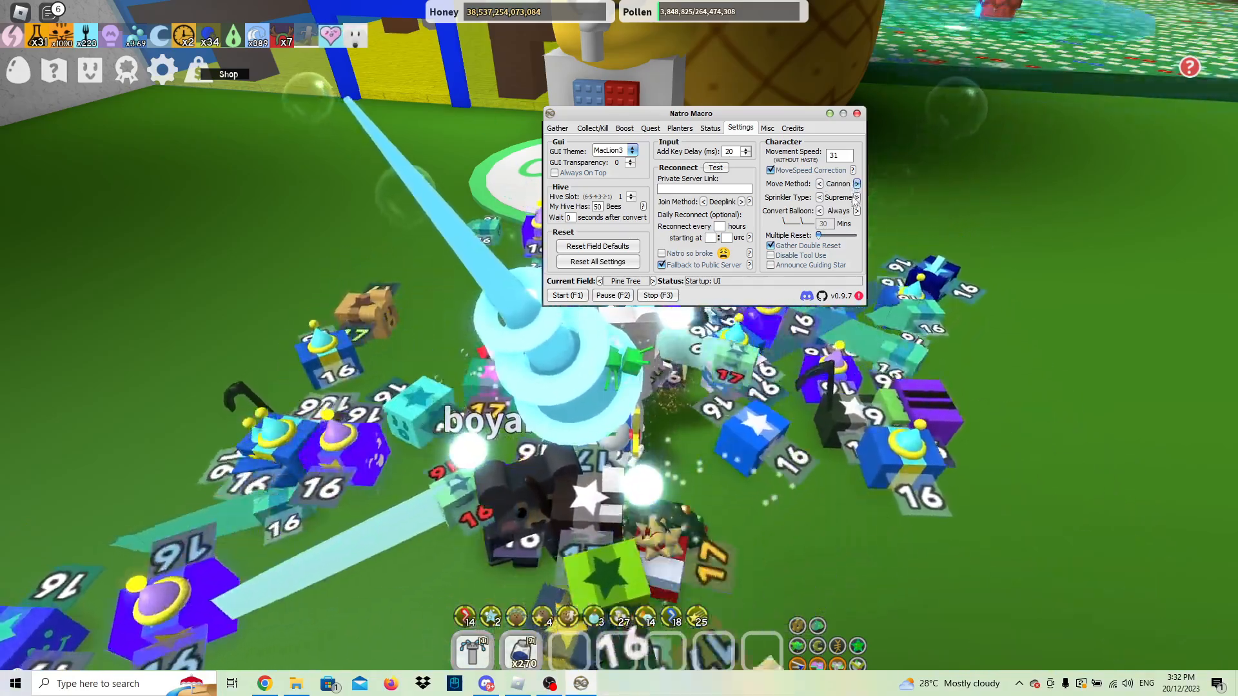
click(857, 197)
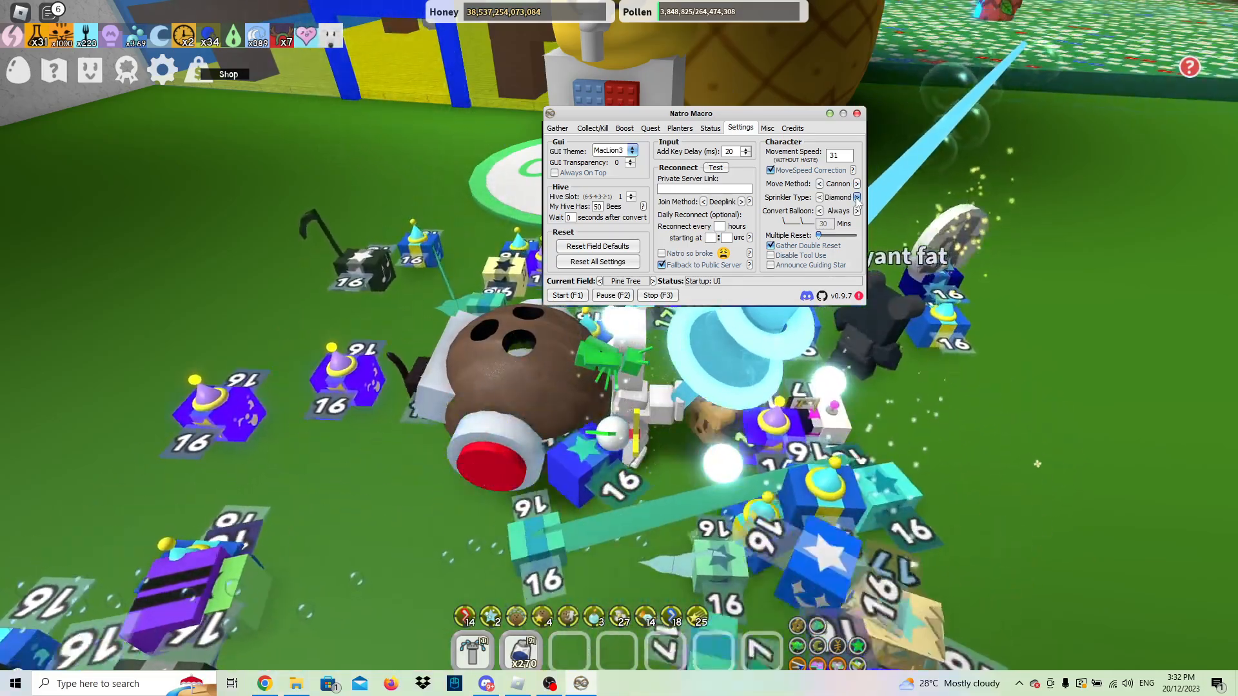
click(857, 197)
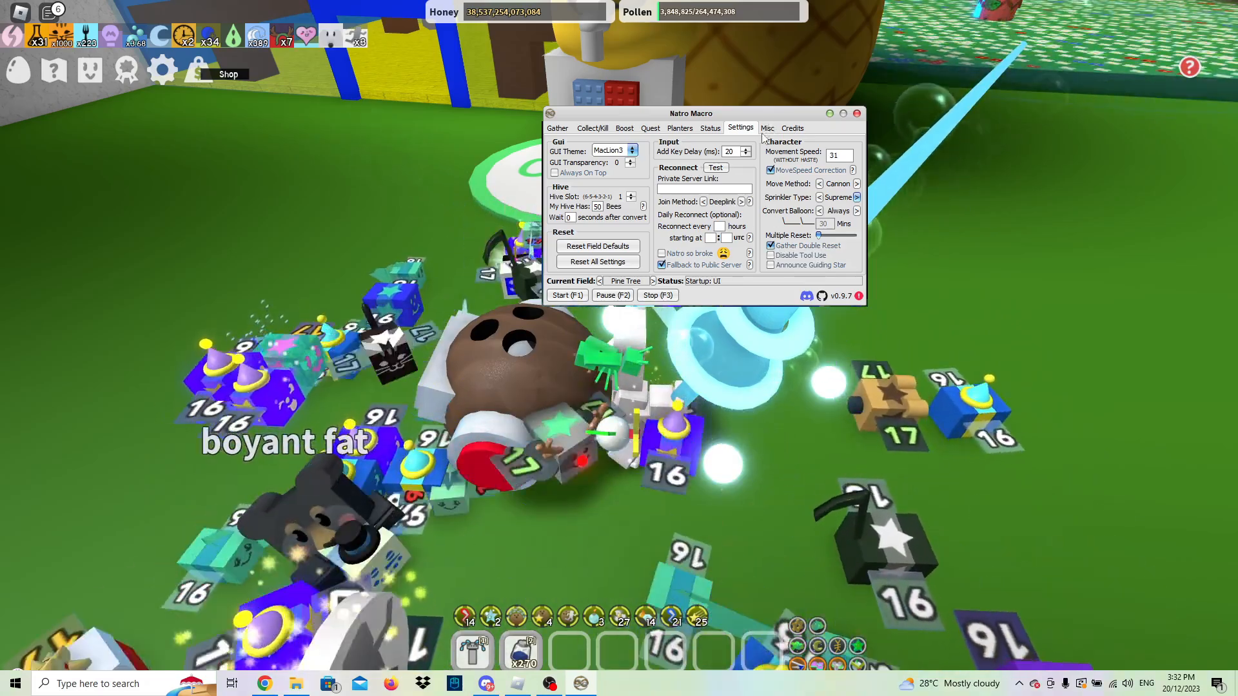
Step: Show the Misc tools: hive tools, calculators, macro tools and Discord tools
click(767, 127)
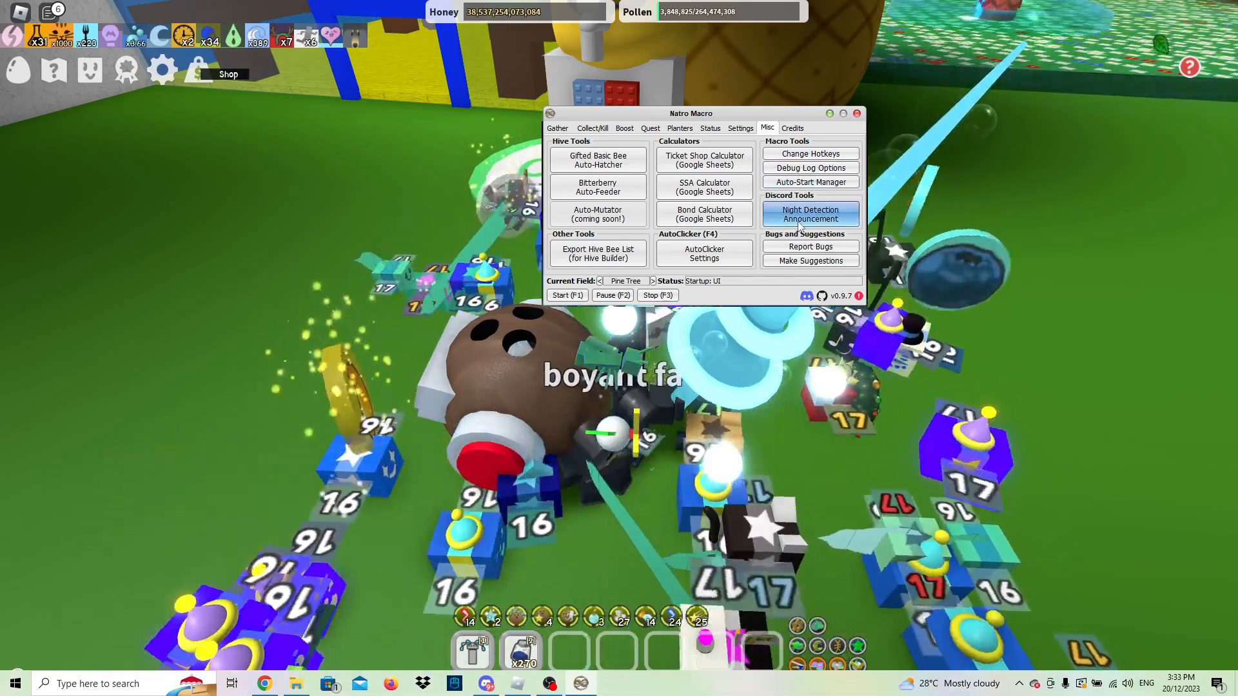
Step: Check the credits and Pine Tree gather setup, then show the Collect/Kill options
click(792, 128)
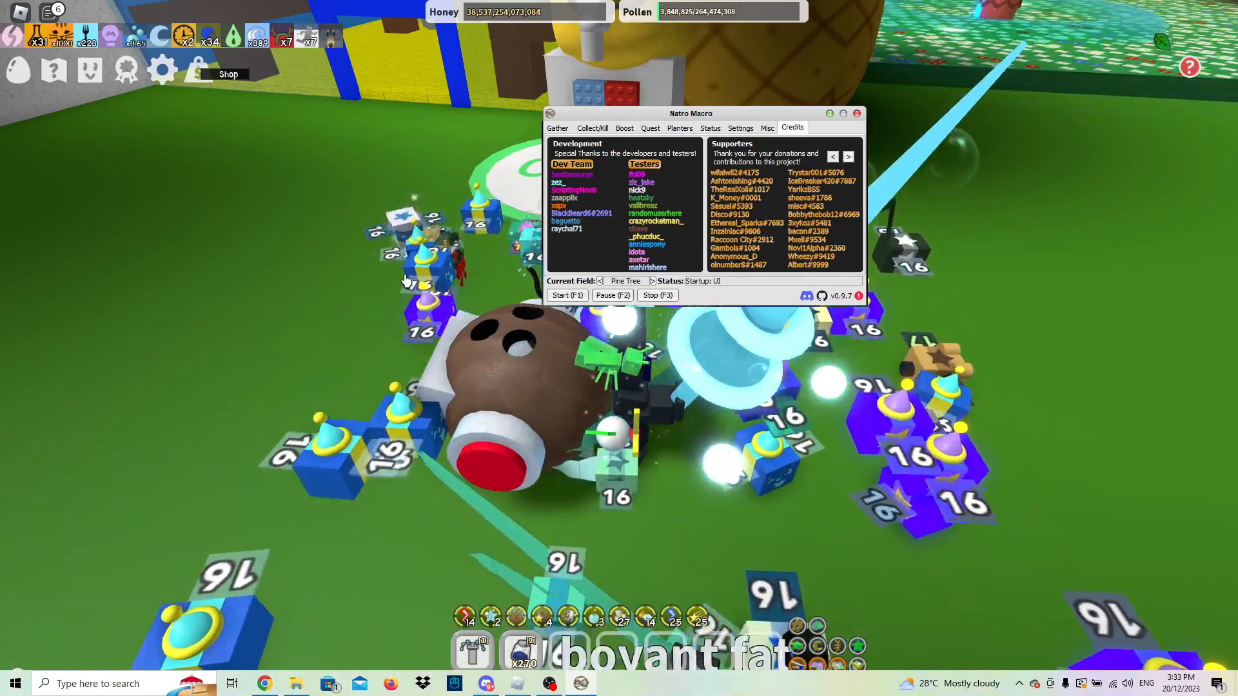
click(557, 127)
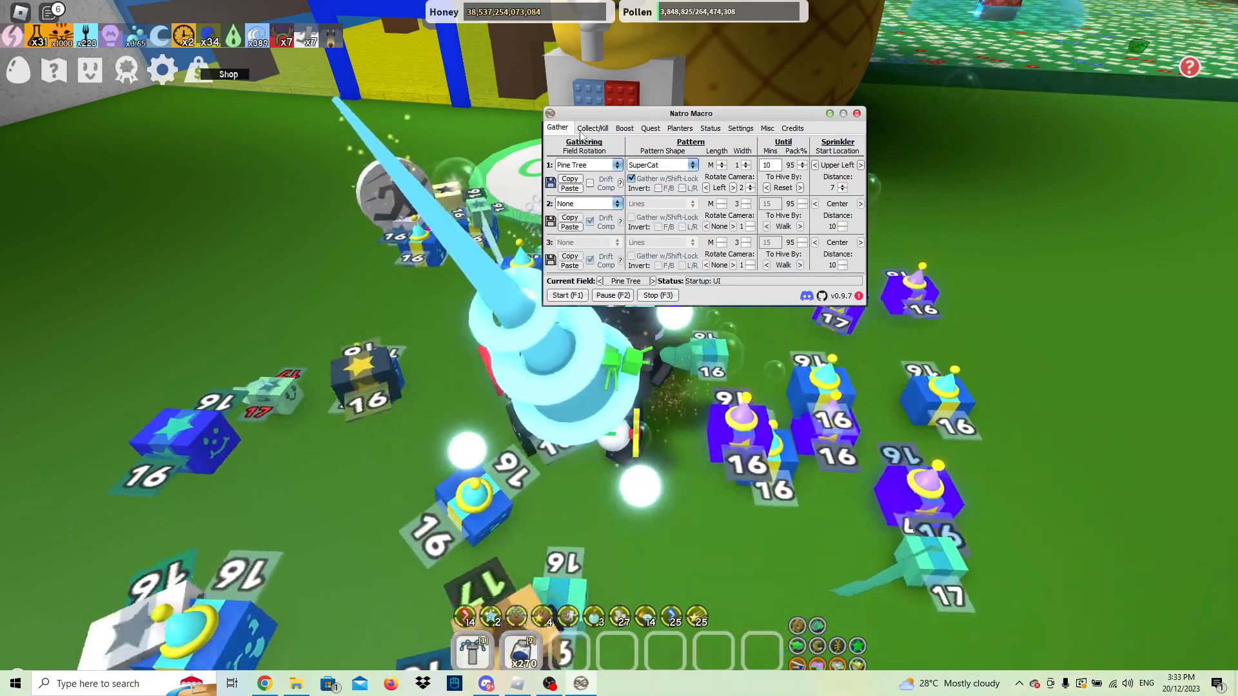
click(593, 128)
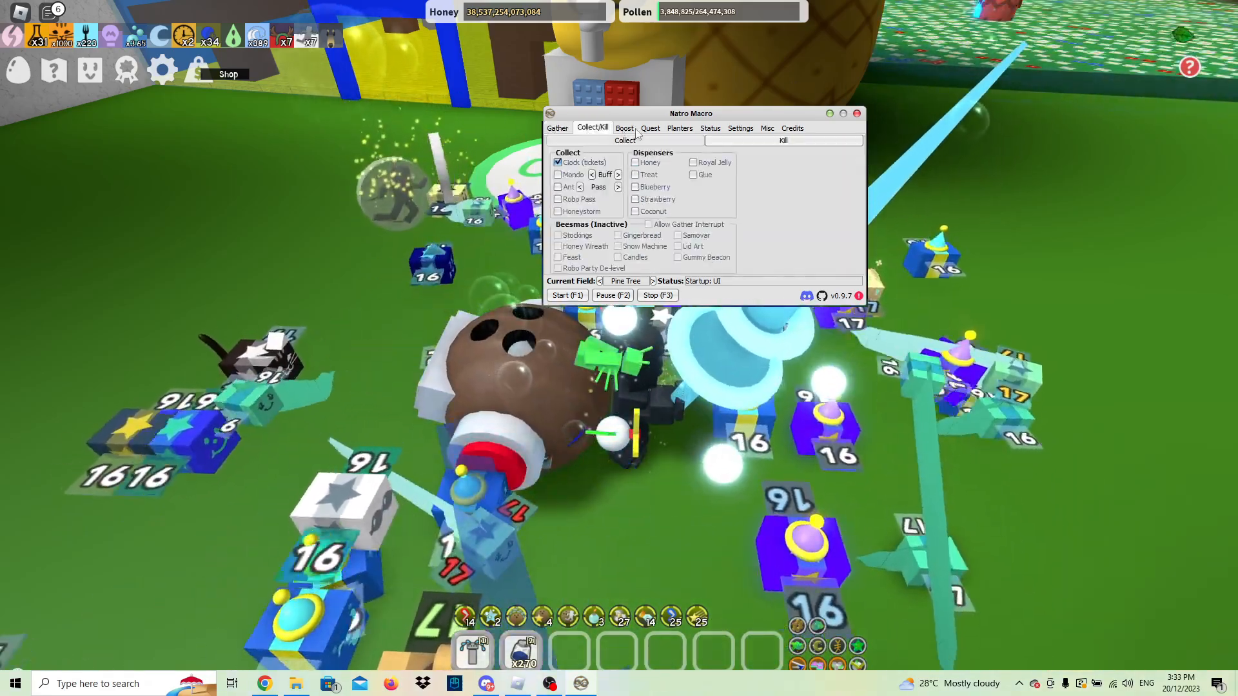